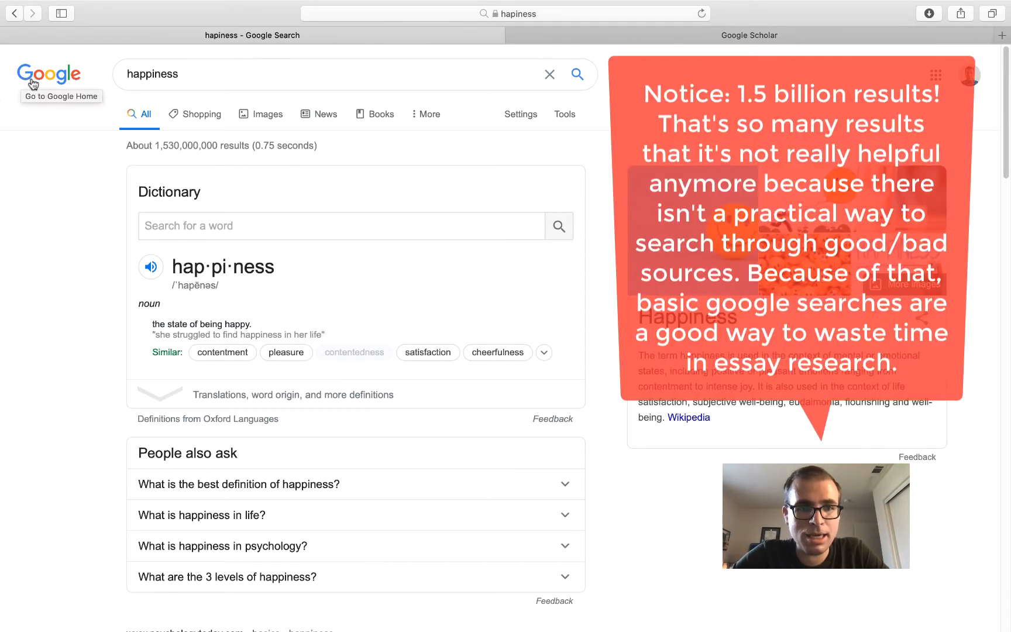
Scroll through the Google results and open PositivePsychology.com's 'What Is Happiness and Why Is It Important?'
scroll("down", 3)
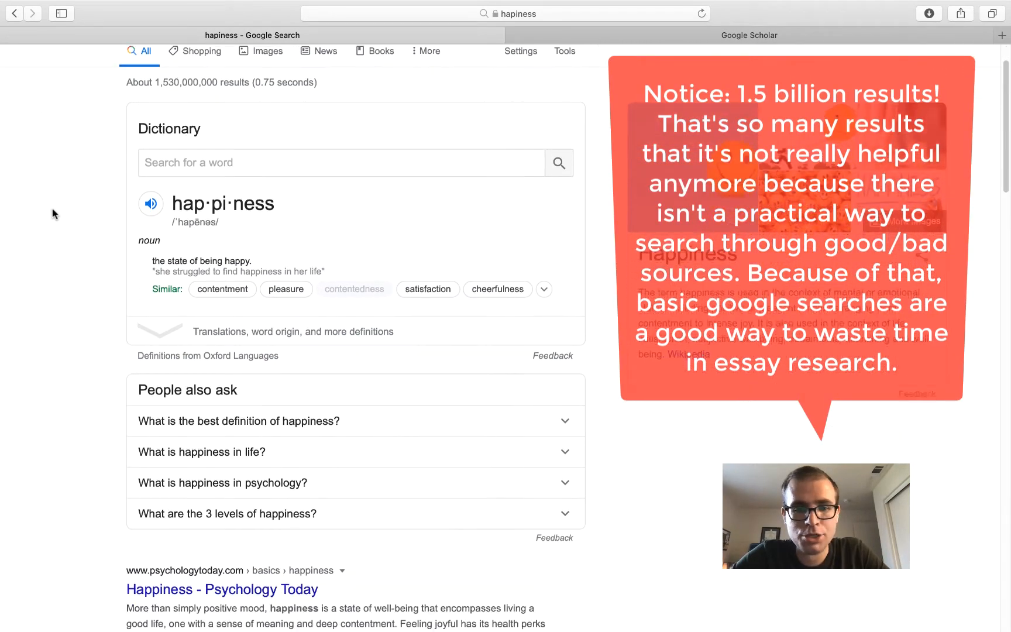
scroll("down", 3)
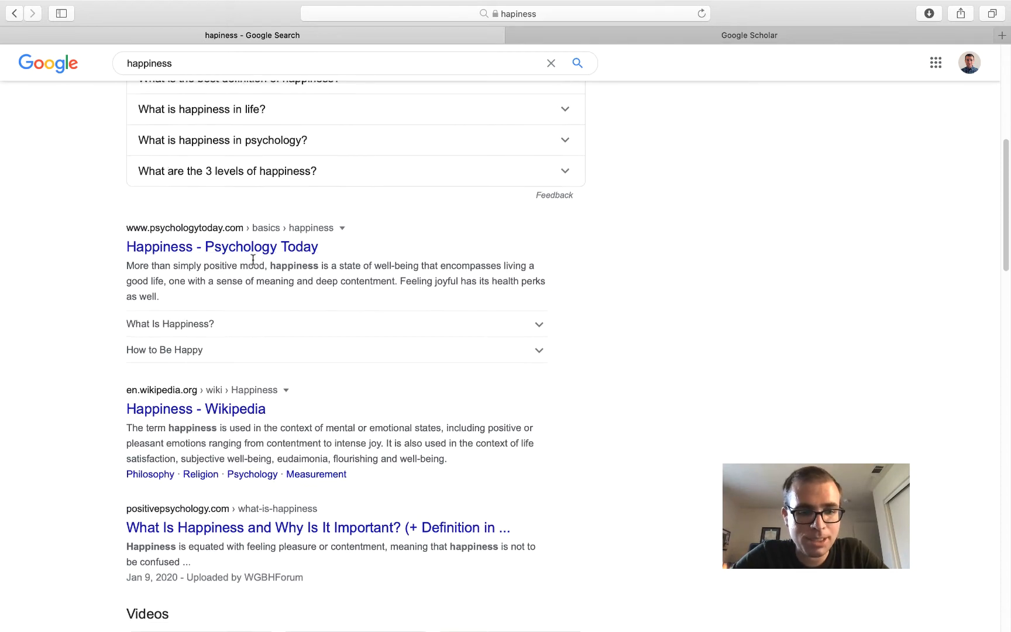
scroll("down", 3)
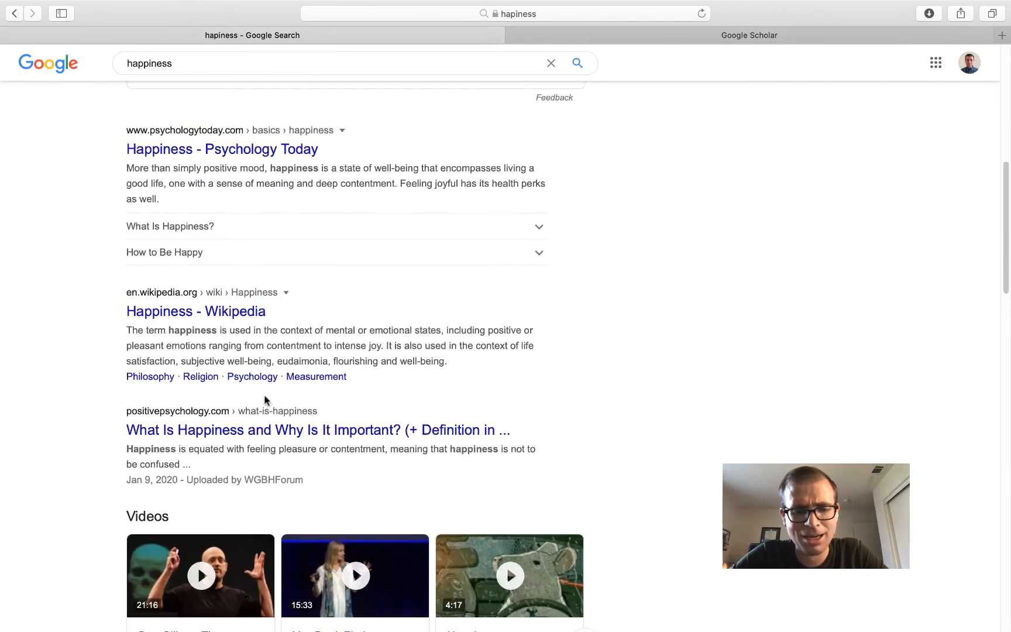
scroll("down", 3)
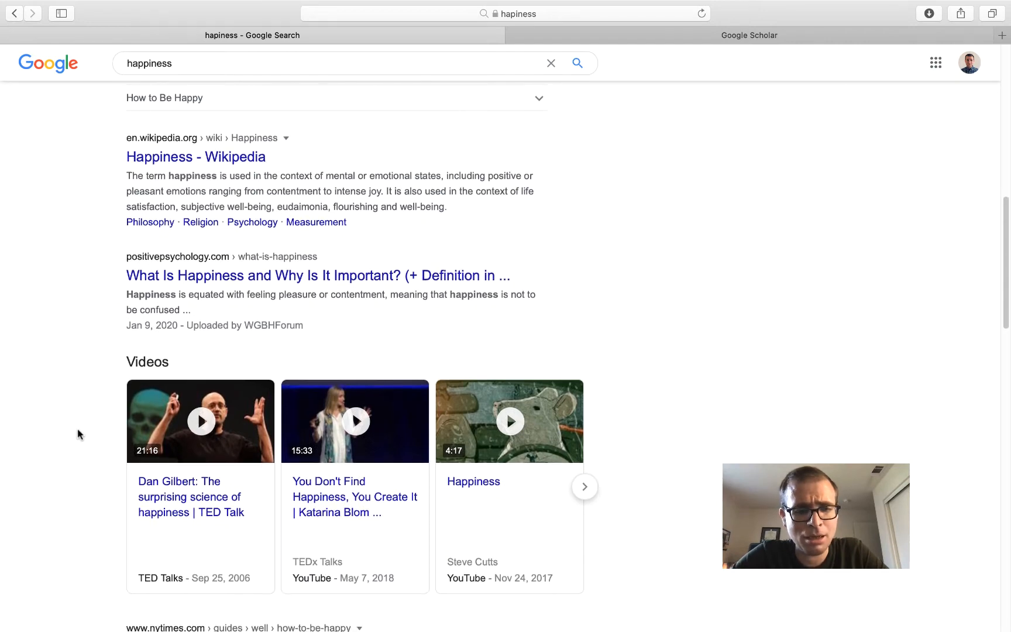
scroll("down", 3)
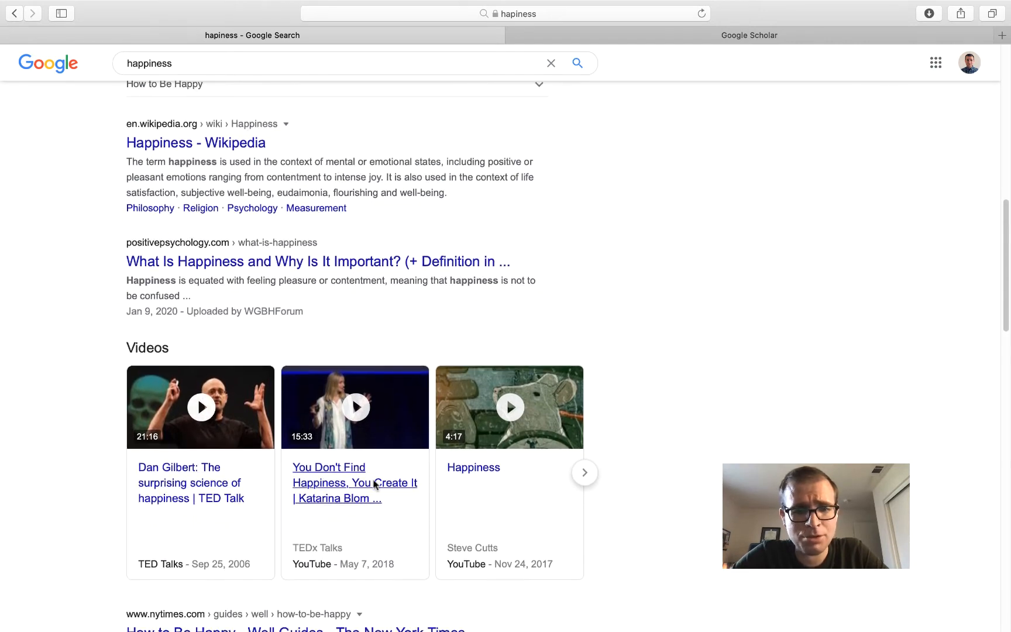
scroll("down", 3)
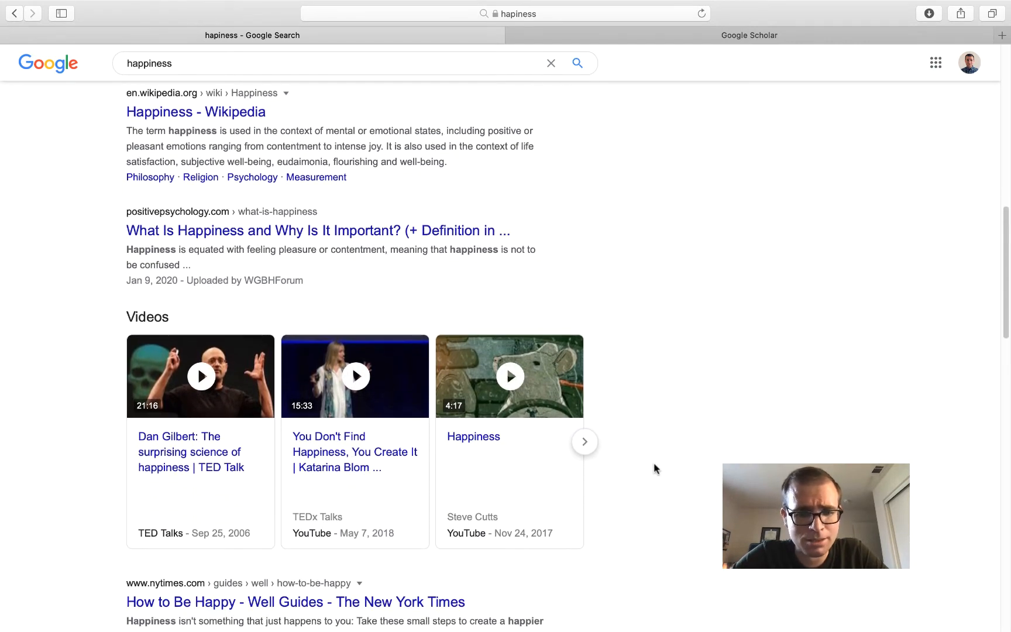
mouse_move(125, 538)
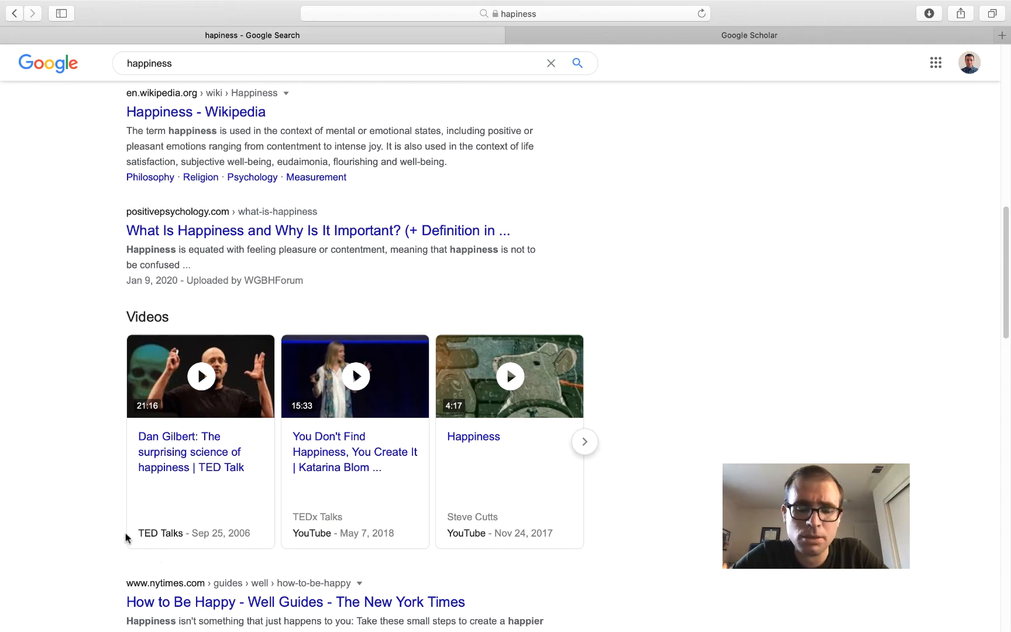
mouse_move(89, 425)
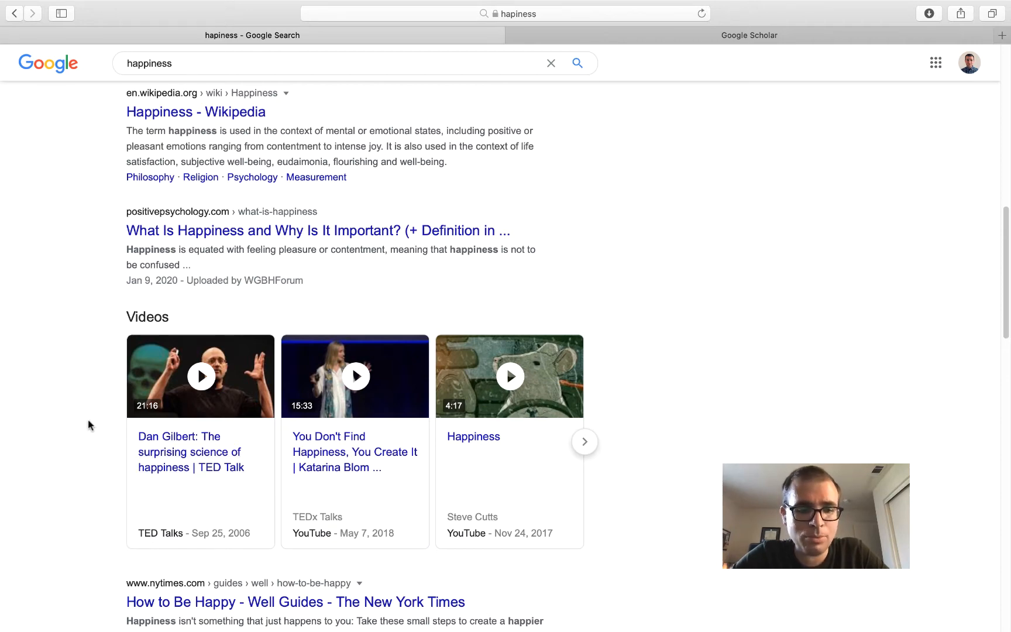
scroll("down", 3)
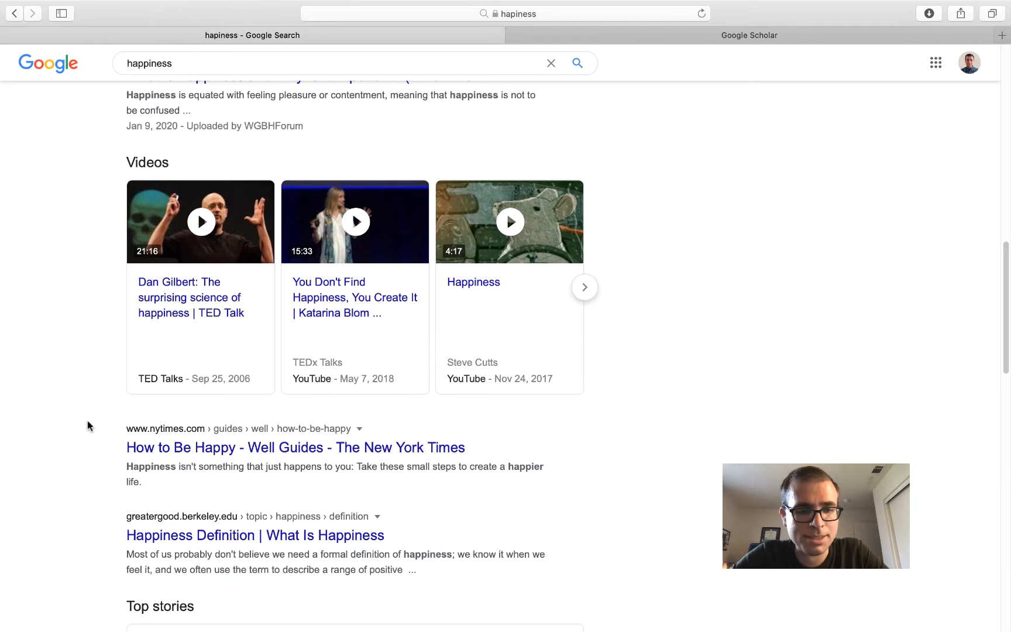
mouse_move(77, 478)
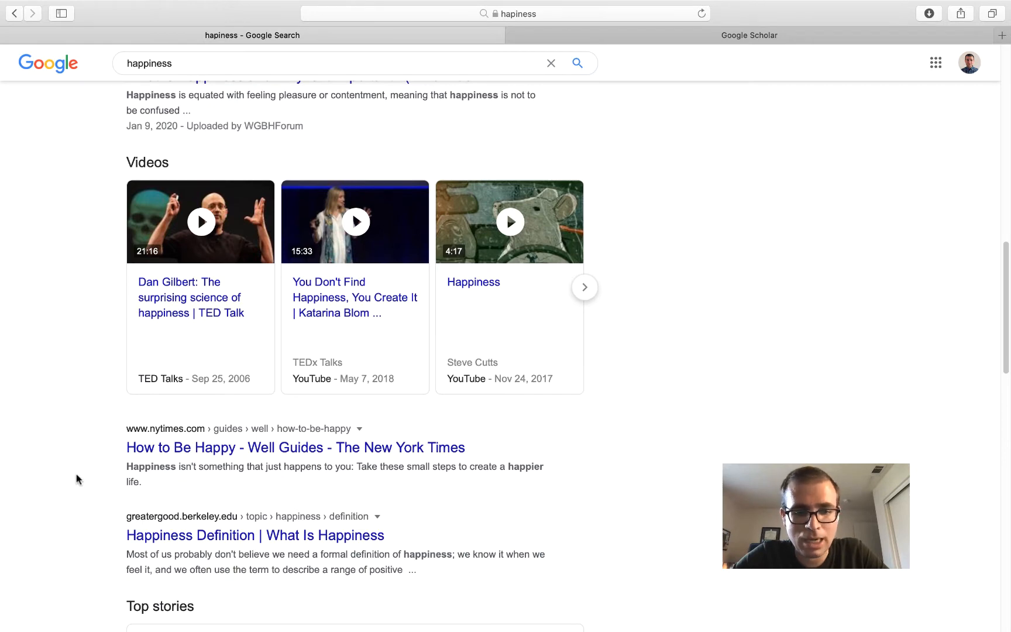
scroll("down", 3)
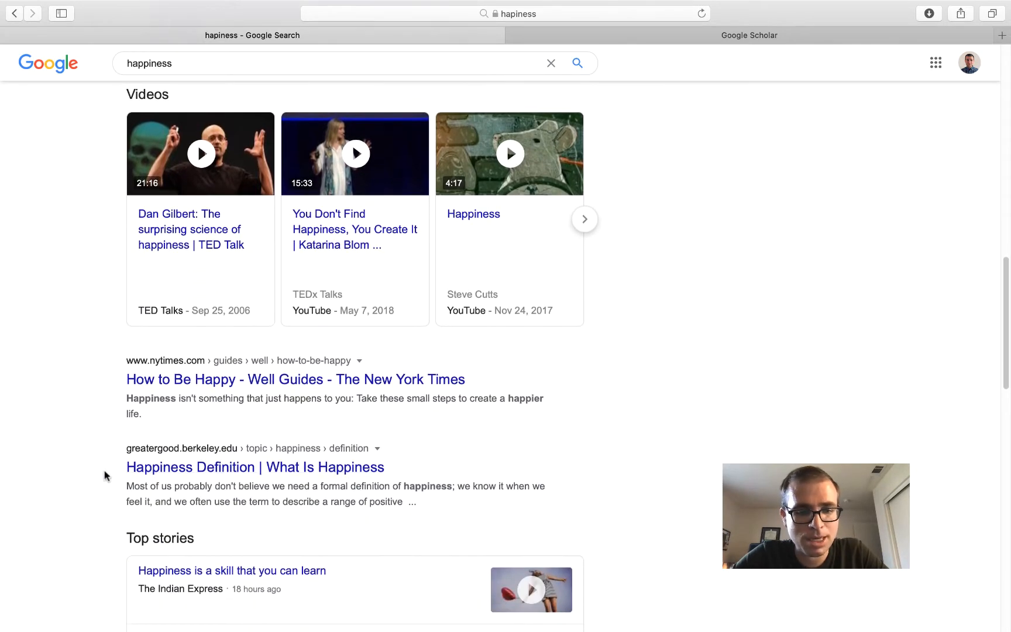
scroll("down", 3)
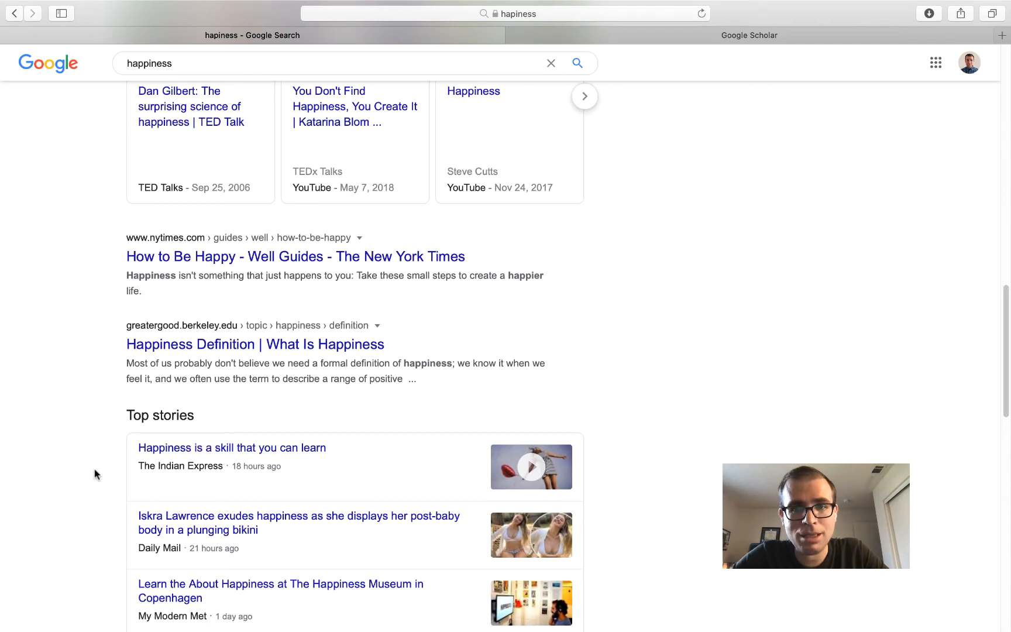
mouse_move(88, 467)
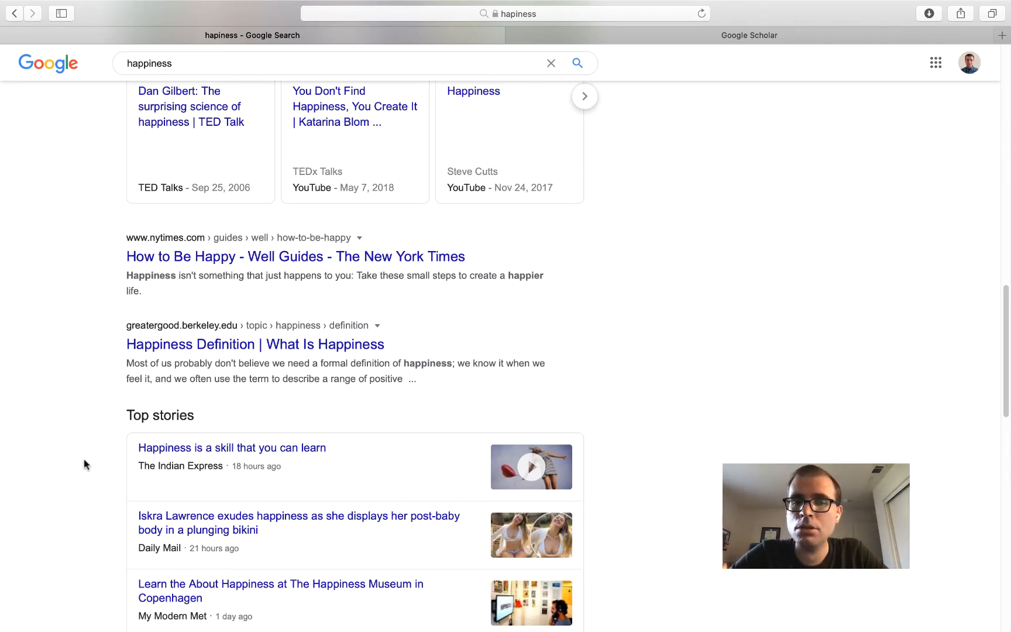
scroll("up", 3)
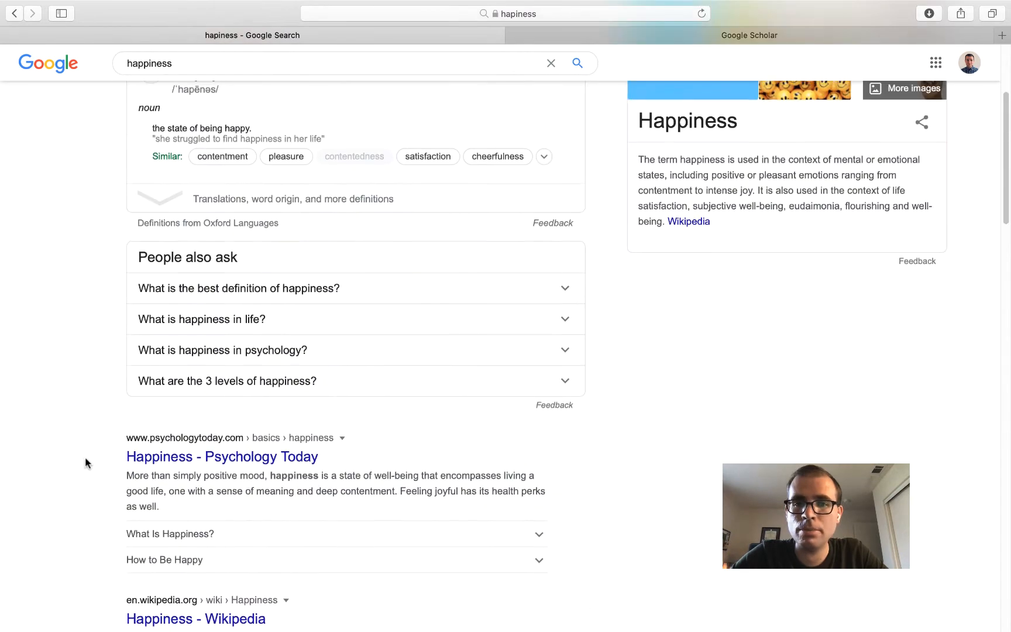
scroll("up", 3)
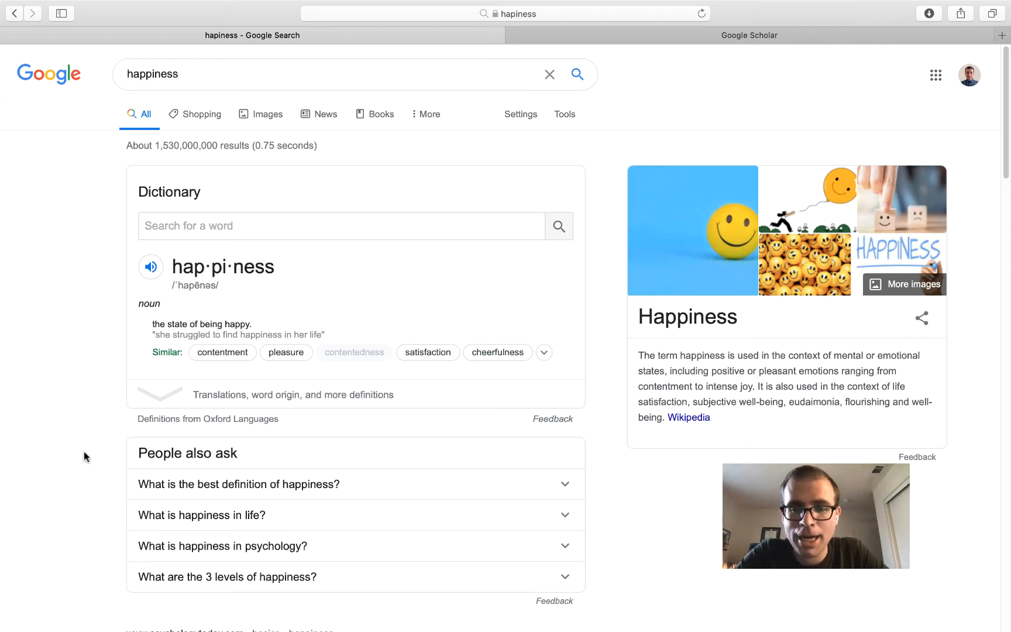
scroll("down", 3)
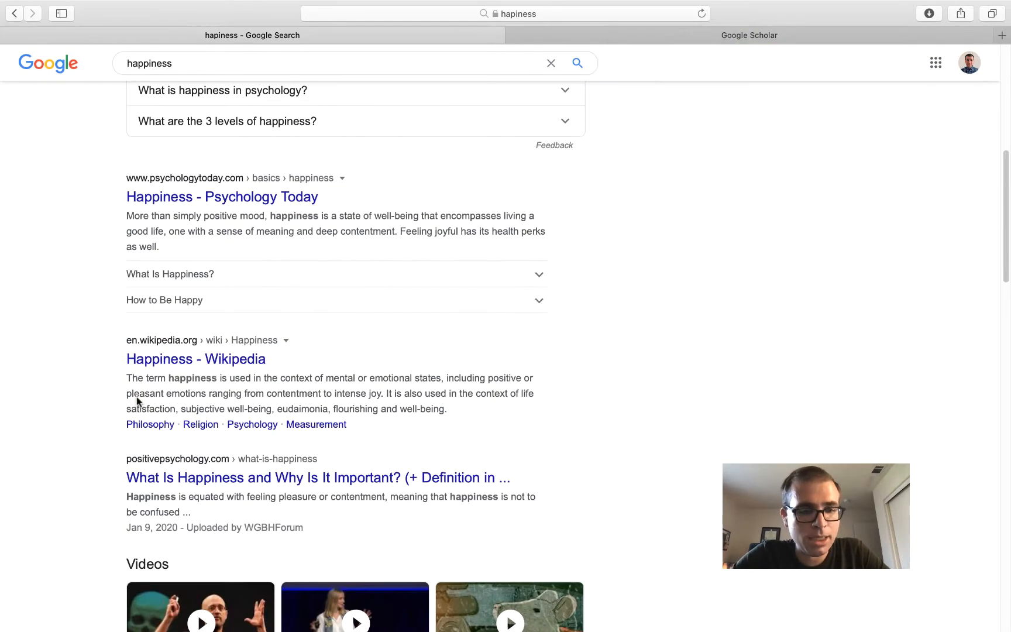
mouse_move(160, 483)
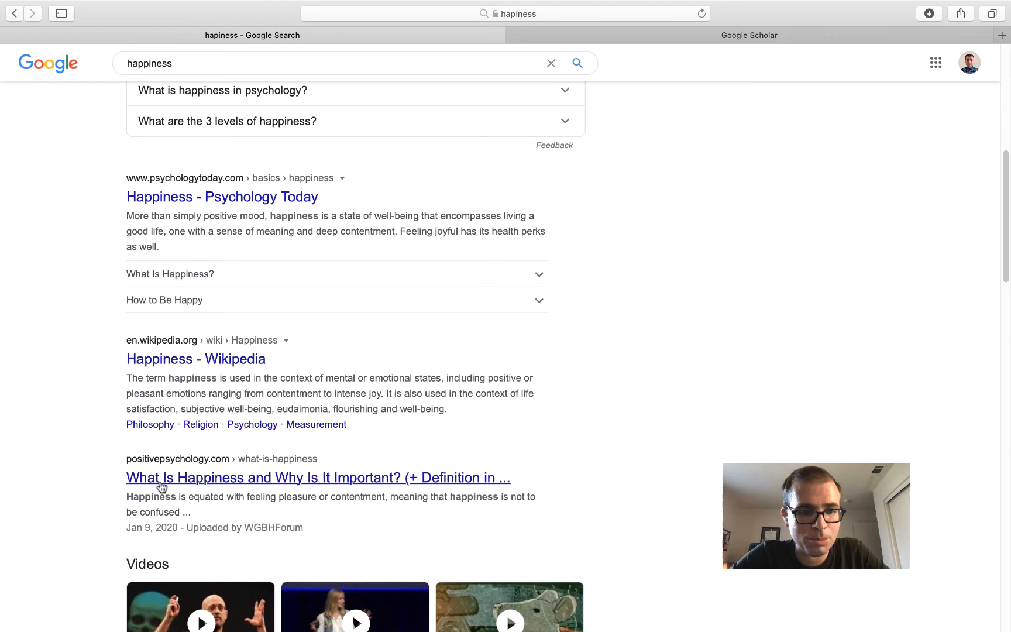
left_click(319, 477)
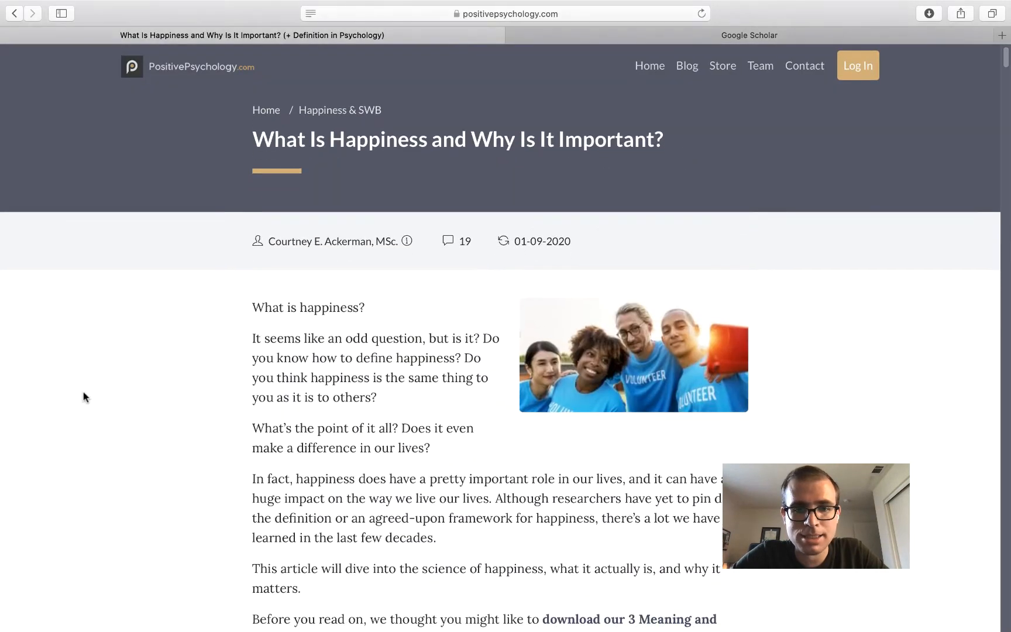
scroll("down", 3)
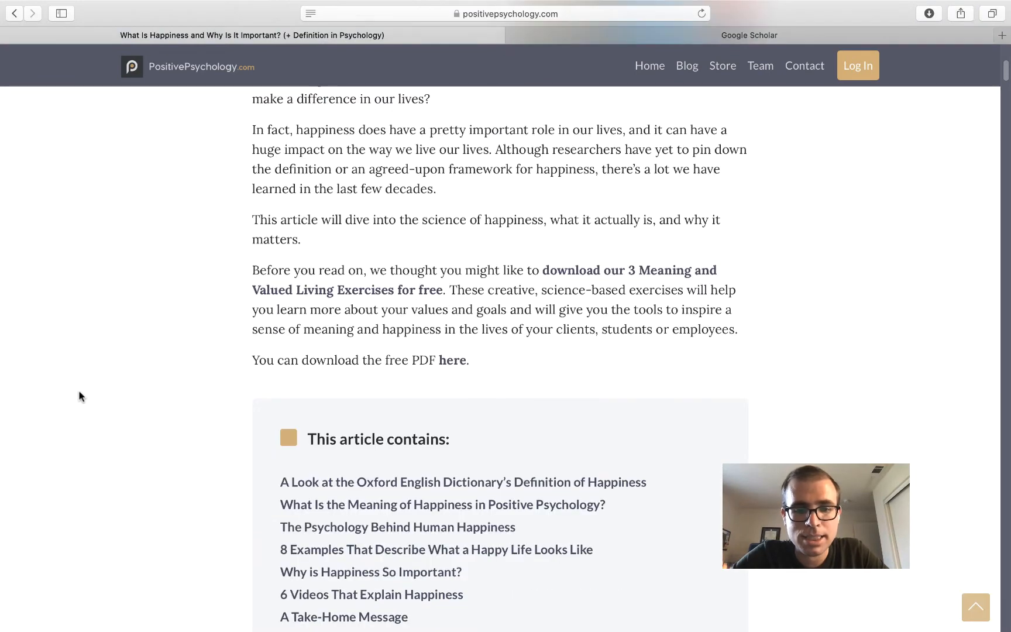
left_click(458, 359)
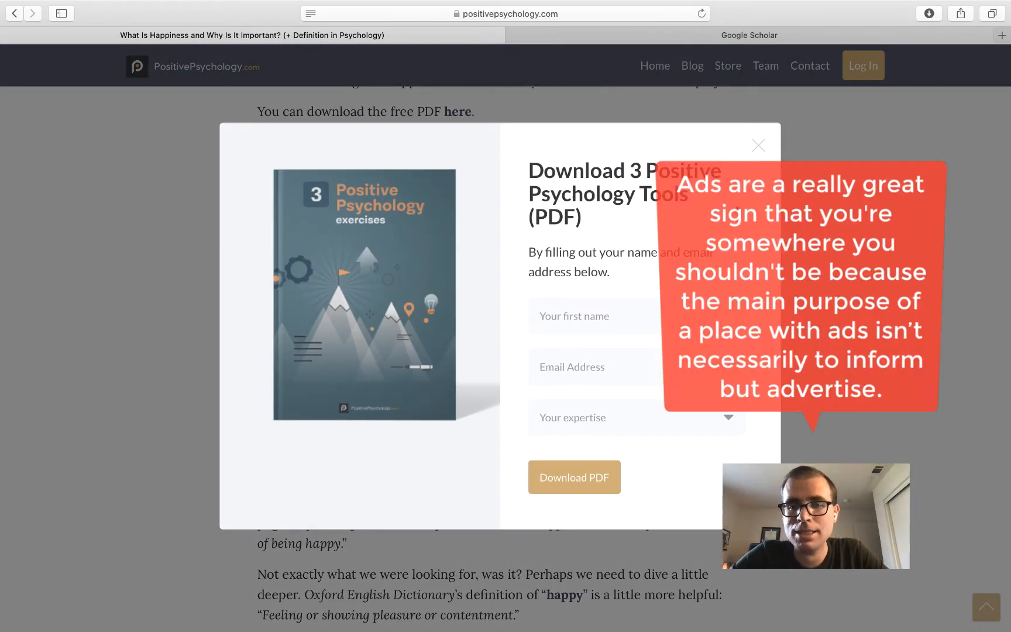
left_click(757, 144)
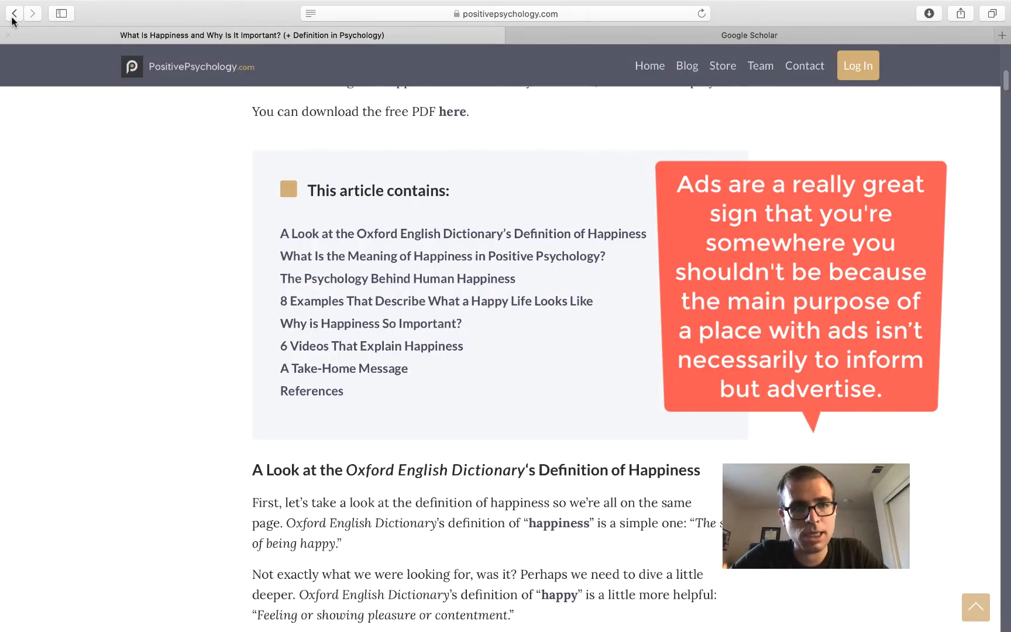
left_click(14, 13)
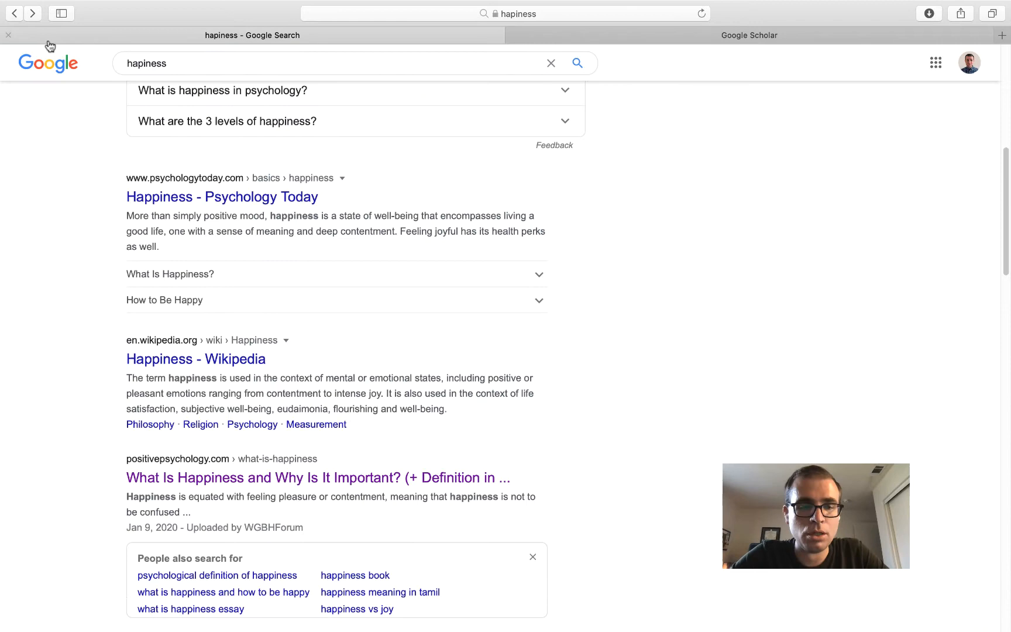
scroll("up", 3)
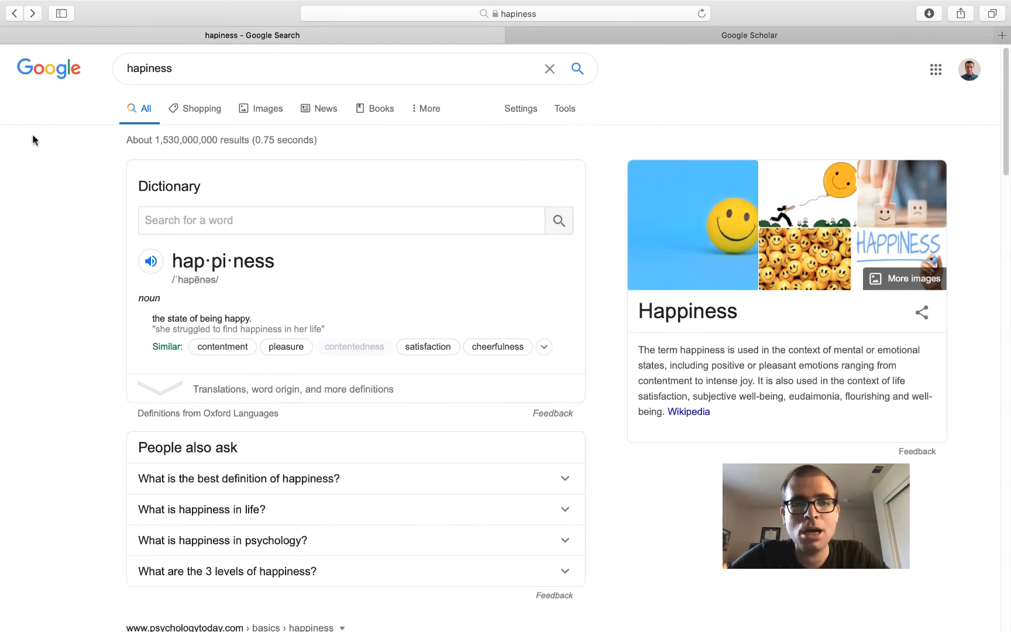
scroll("down", 3)
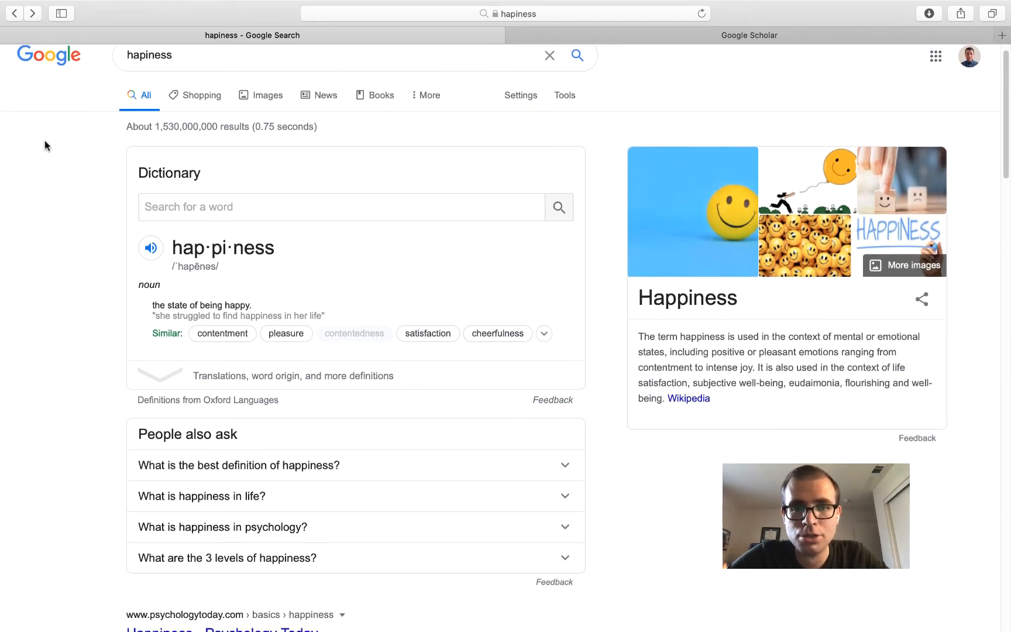
Switch to the Google Scholar tab with happiness as the query
left_click(749, 35)
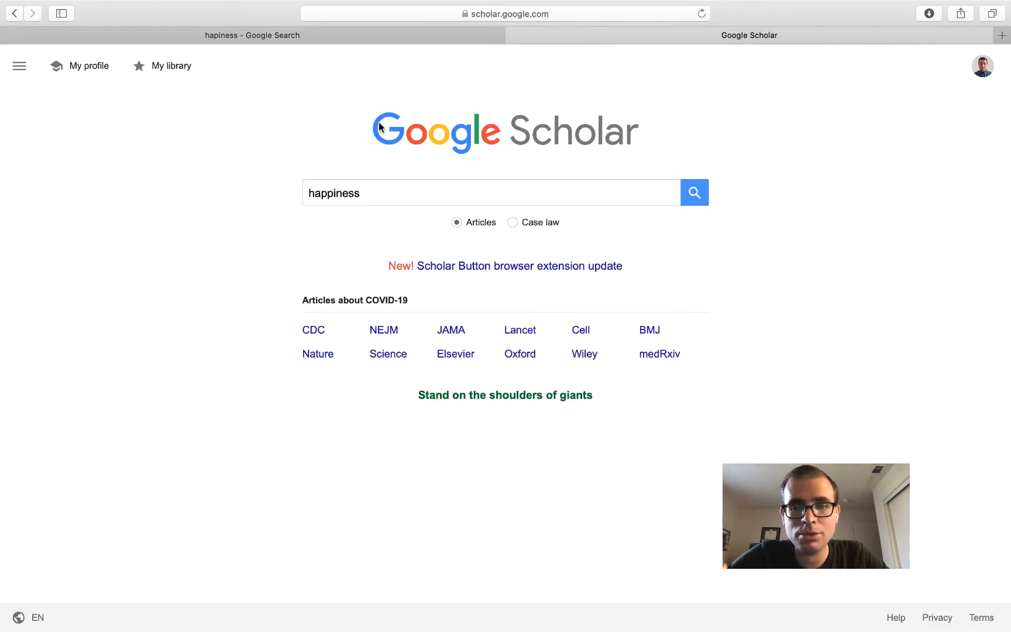
mouse_move(849, 192)
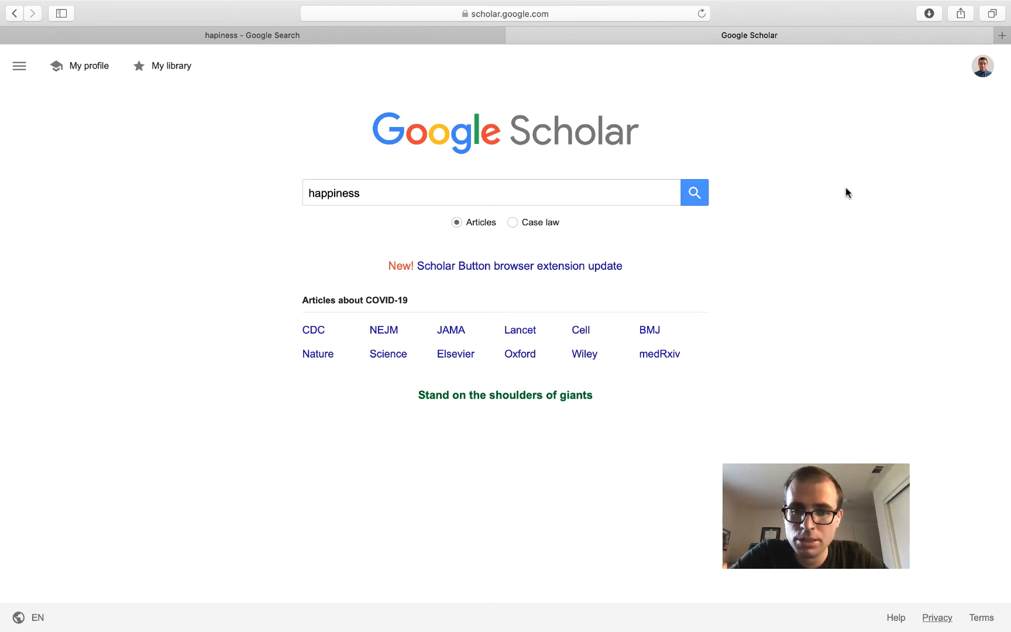
mouse_move(791, 188)
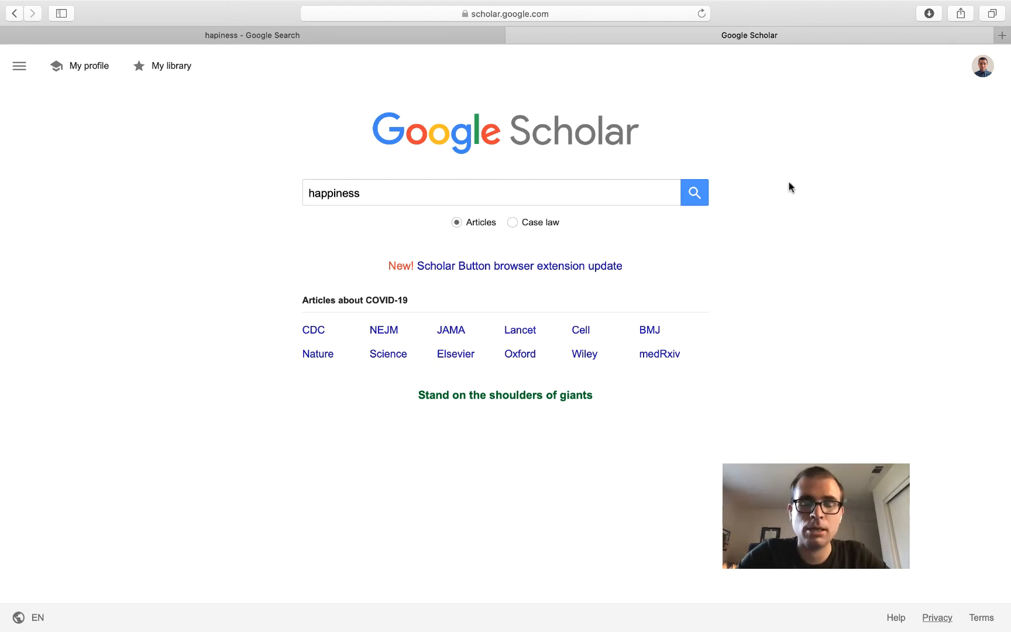
mouse_move(523, 205)
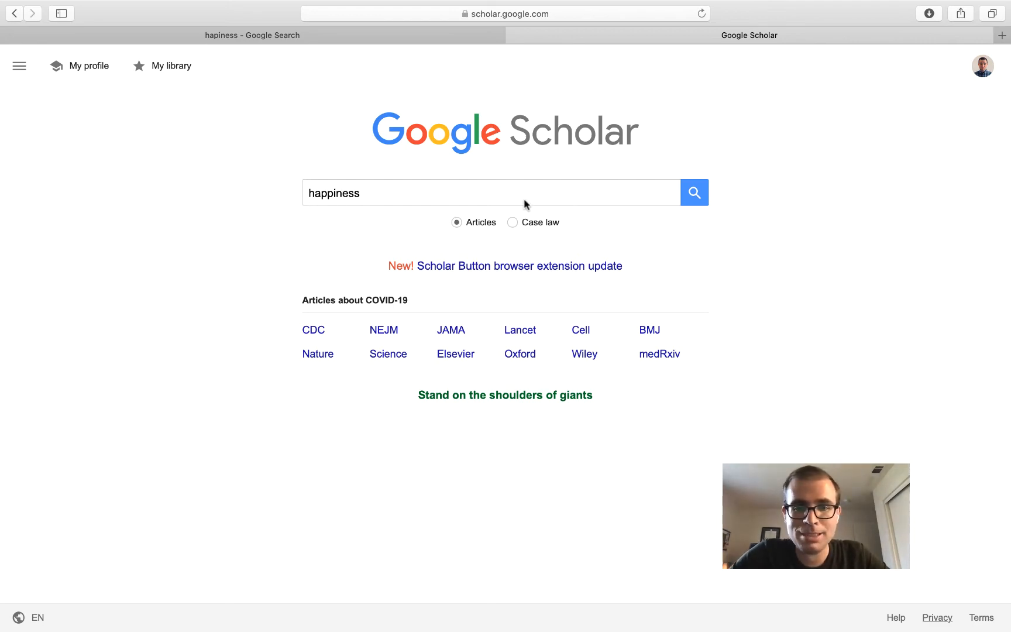
Run the Scholar search for happiness and skim the ~2,250,000 results
left_click(694, 192)
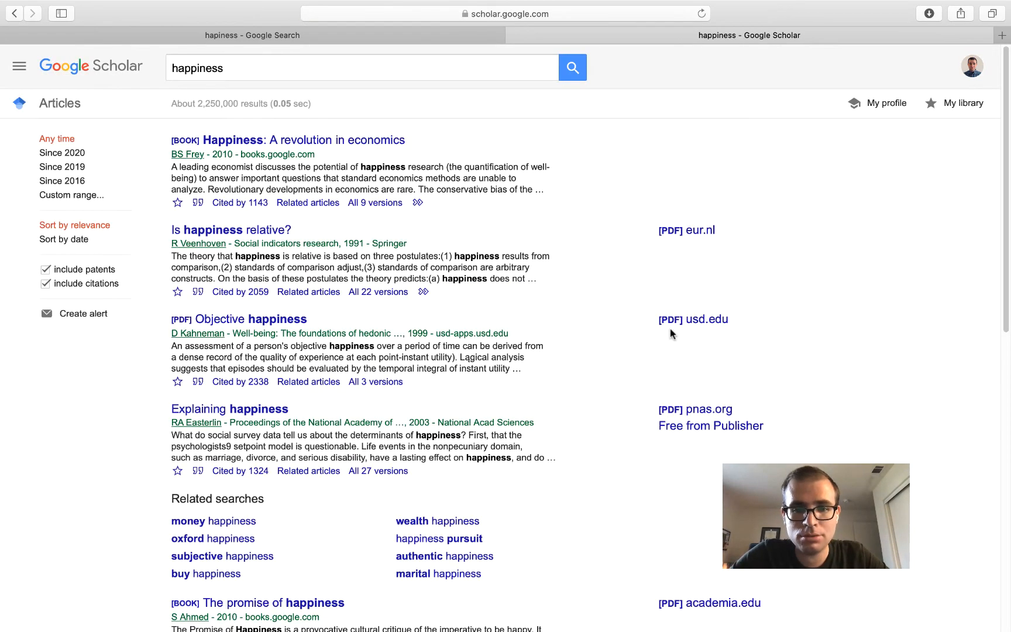
mouse_move(644, 318)
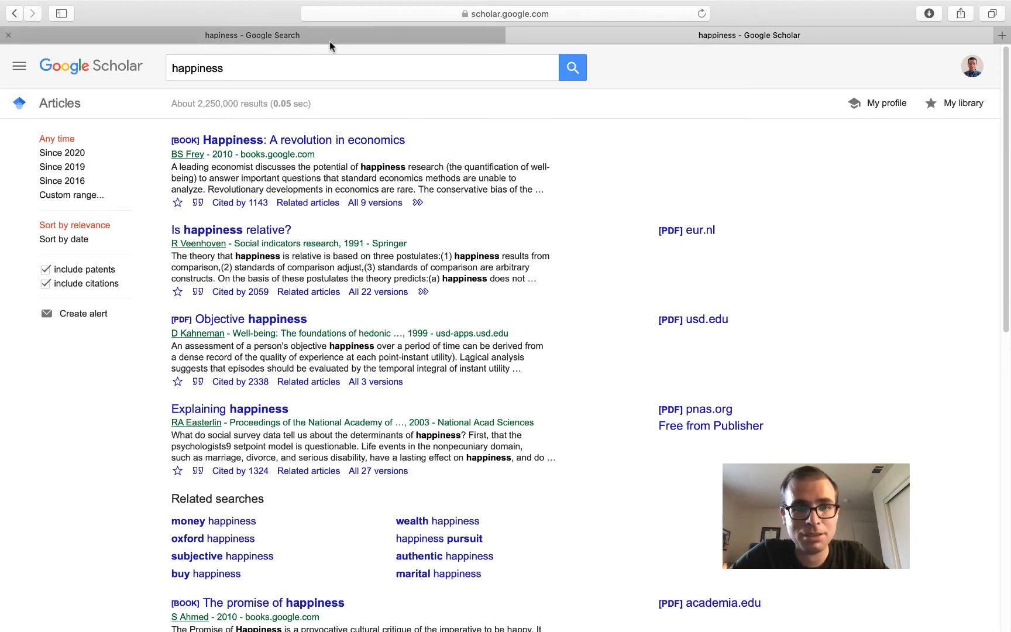
left_click(252, 35)
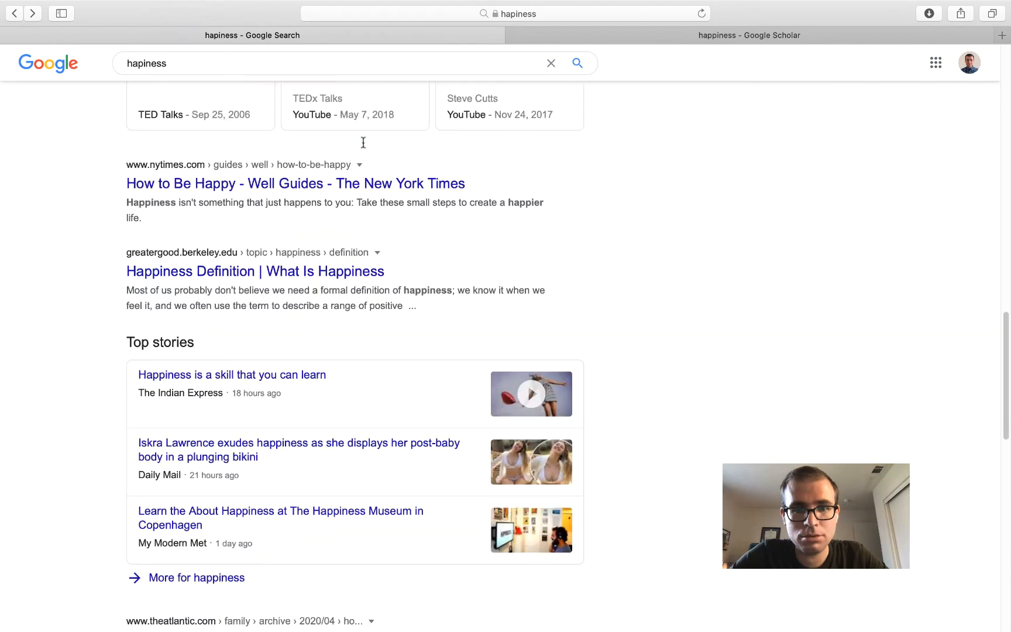
left_click(749, 35)
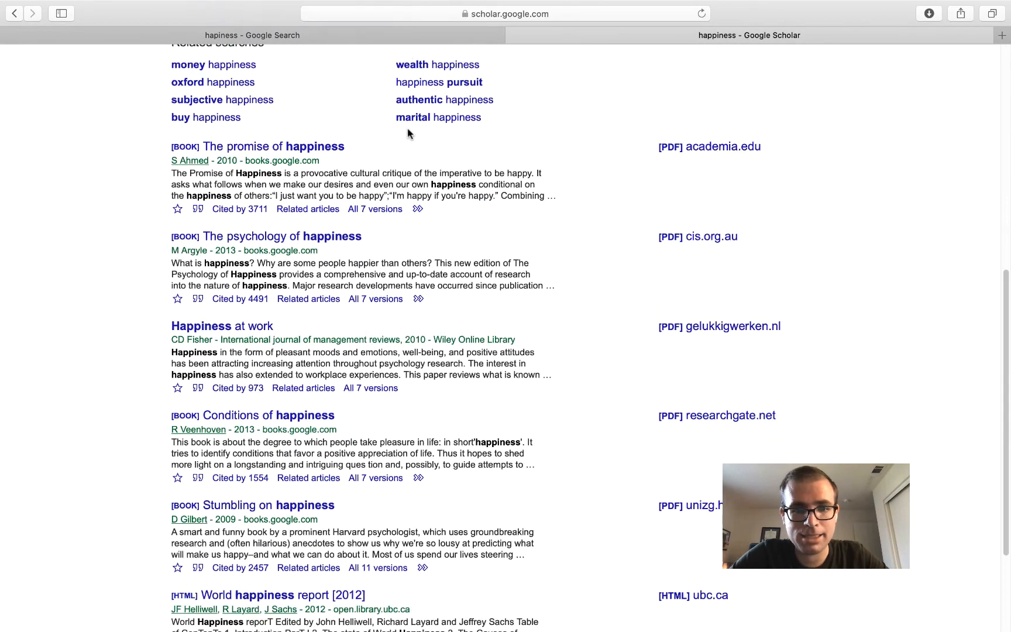
scroll("down", 3)
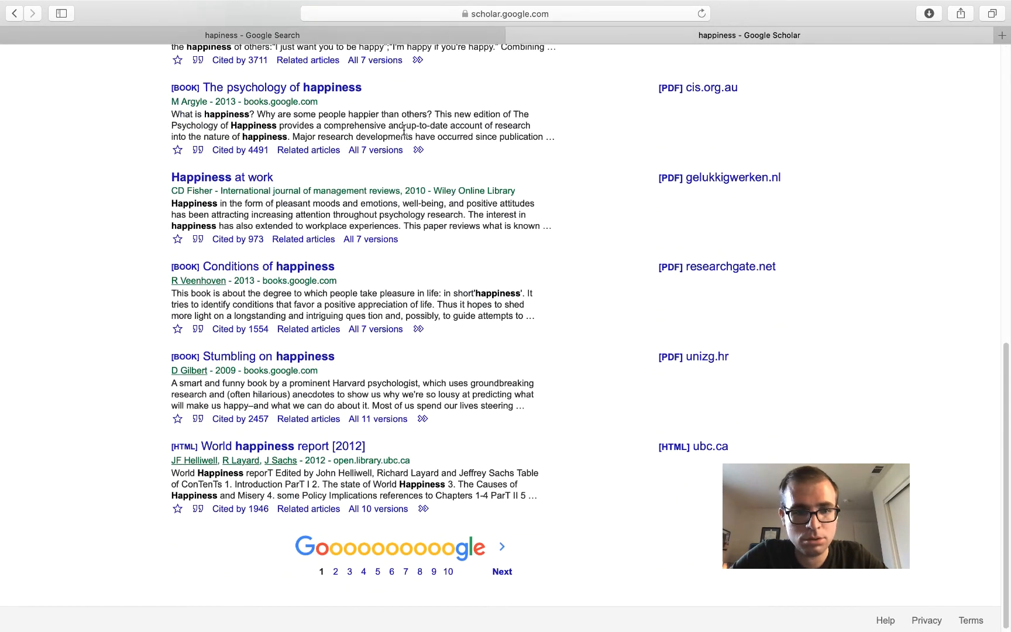
scroll("up", 3)
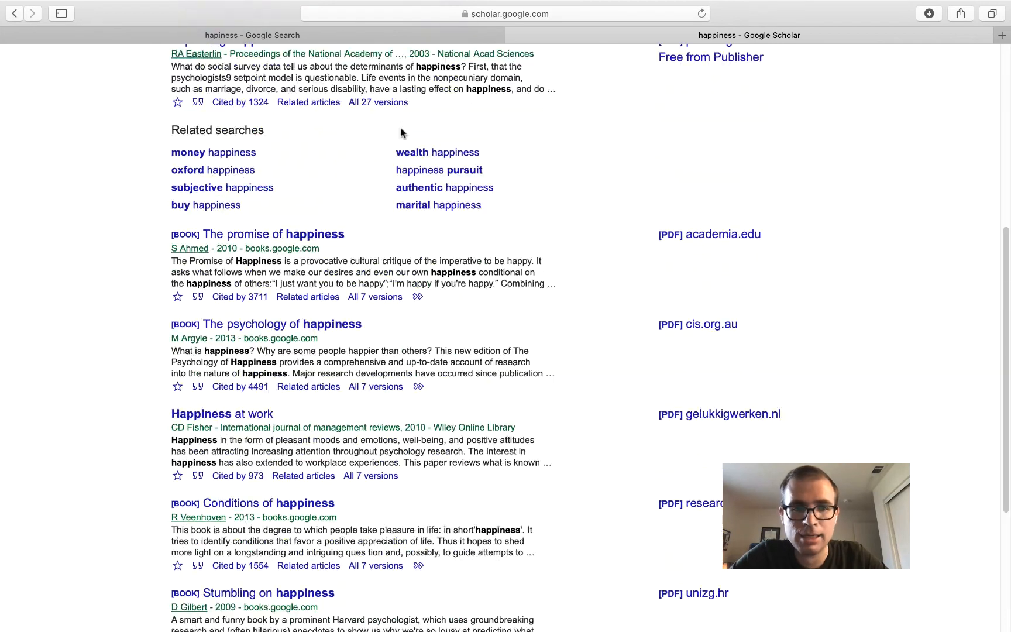
scroll("up", 3)
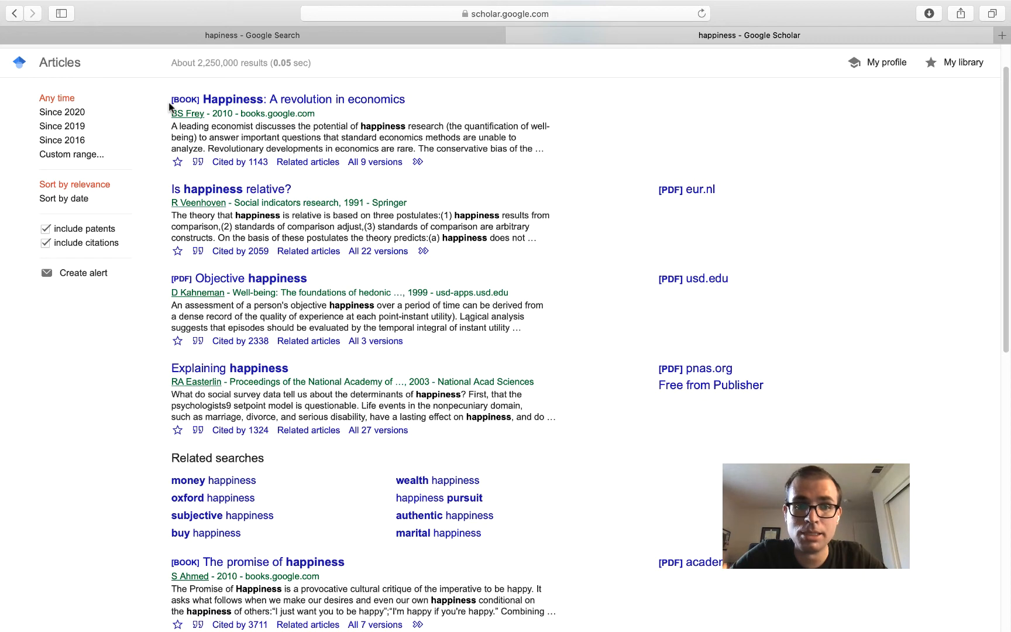
mouse_move(314, 209)
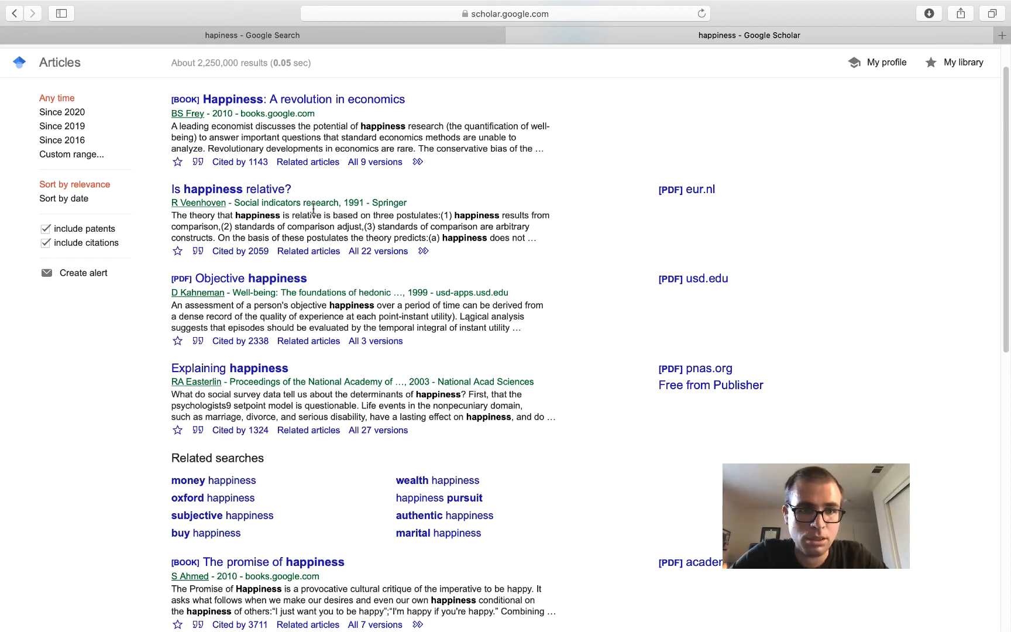
mouse_move(252, 200)
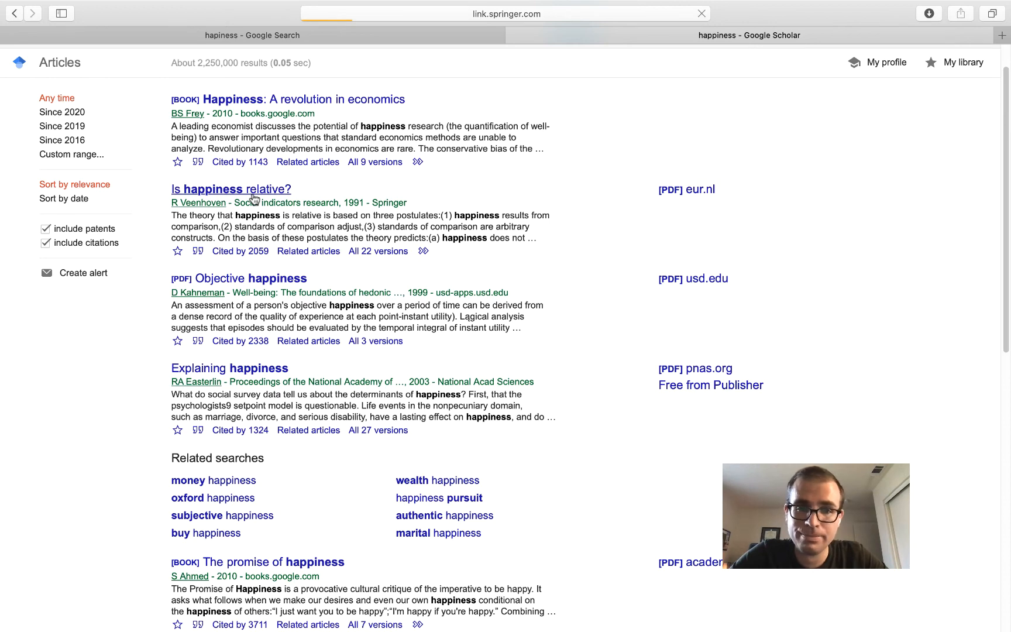
Open 'Is happiness relative?' on SpringerLink and review its abstract and US$ 39.95 PDF access option
left_click(231, 189)
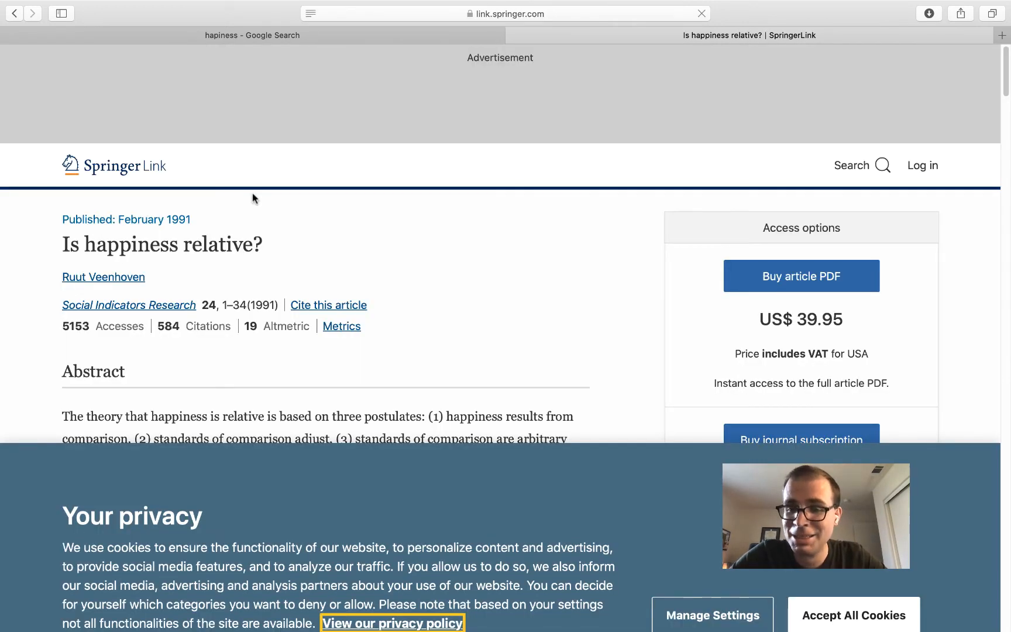
scroll("down", 3)
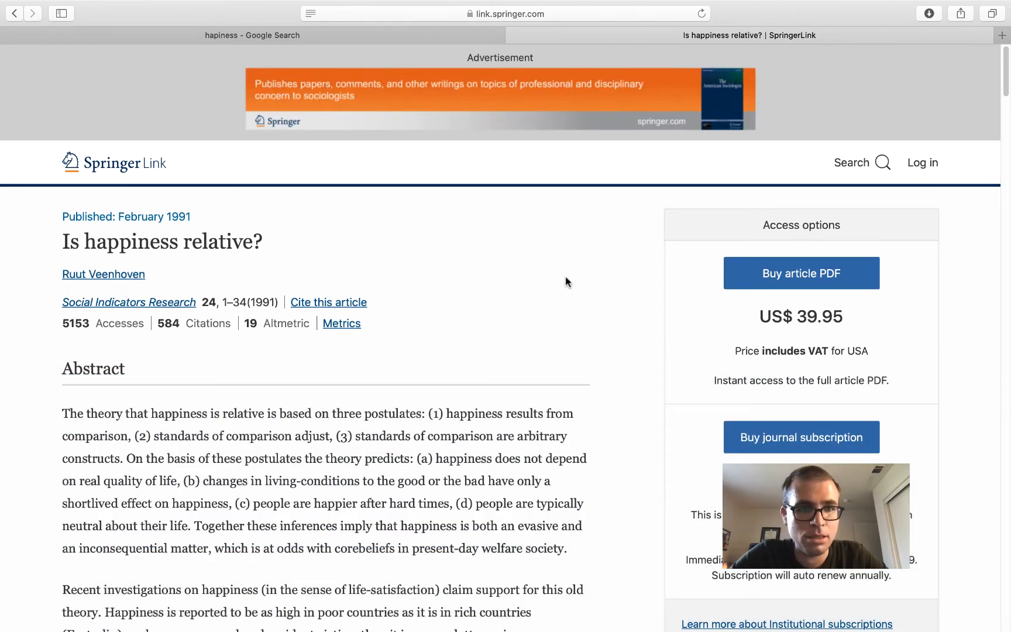
scroll("down", 3)
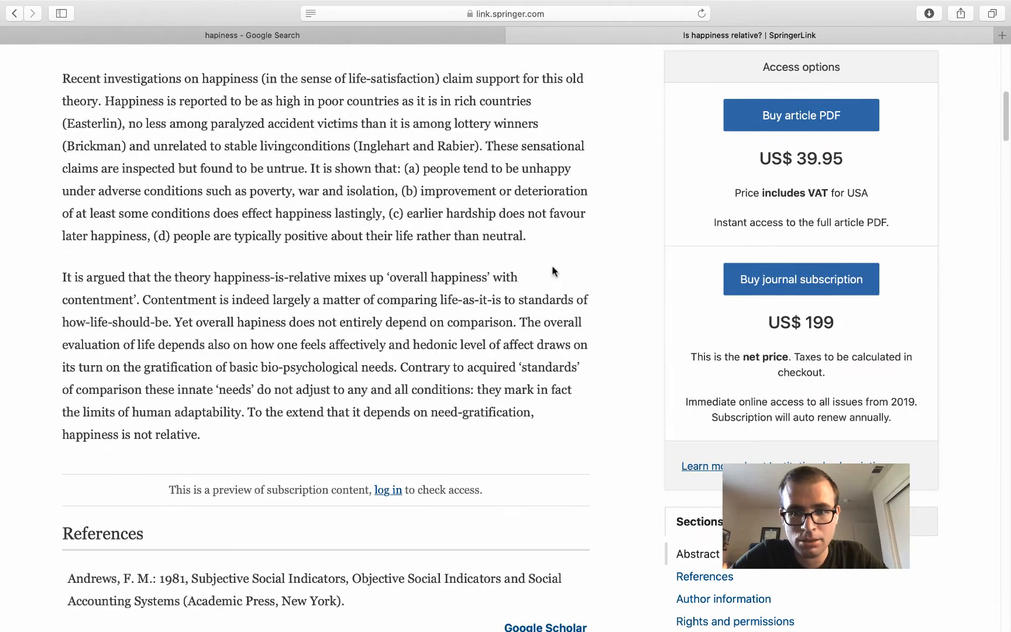
scroll("down", 3)
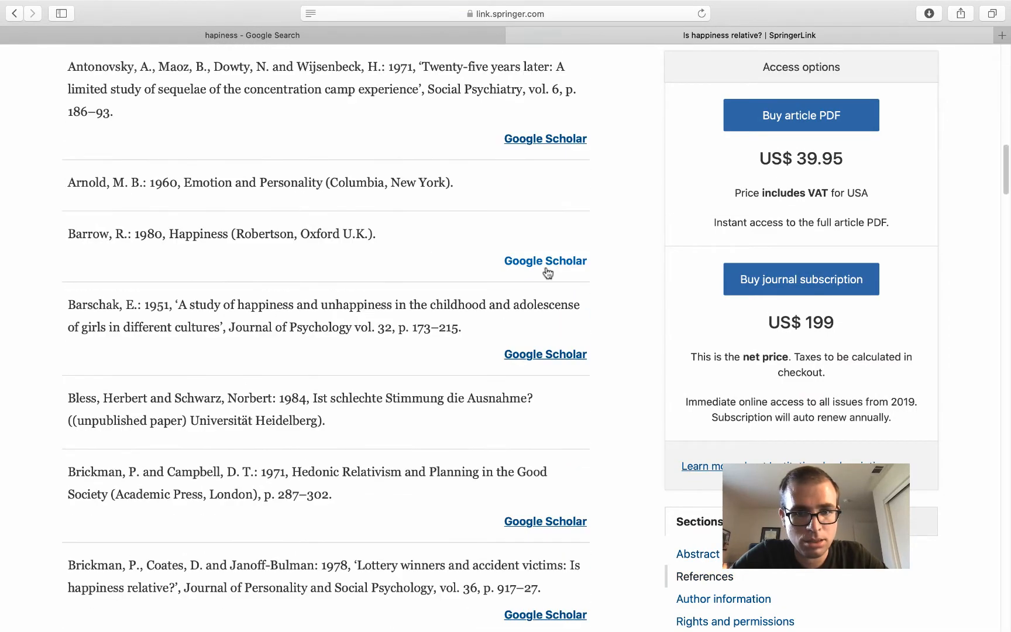
scroll("down", 3)
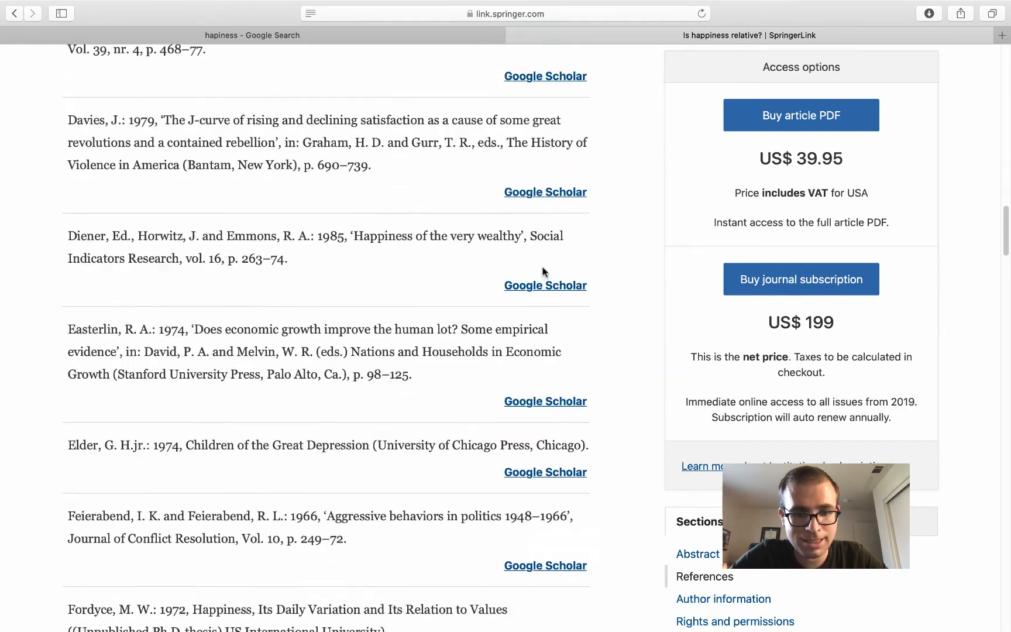
scroll("down", 3)
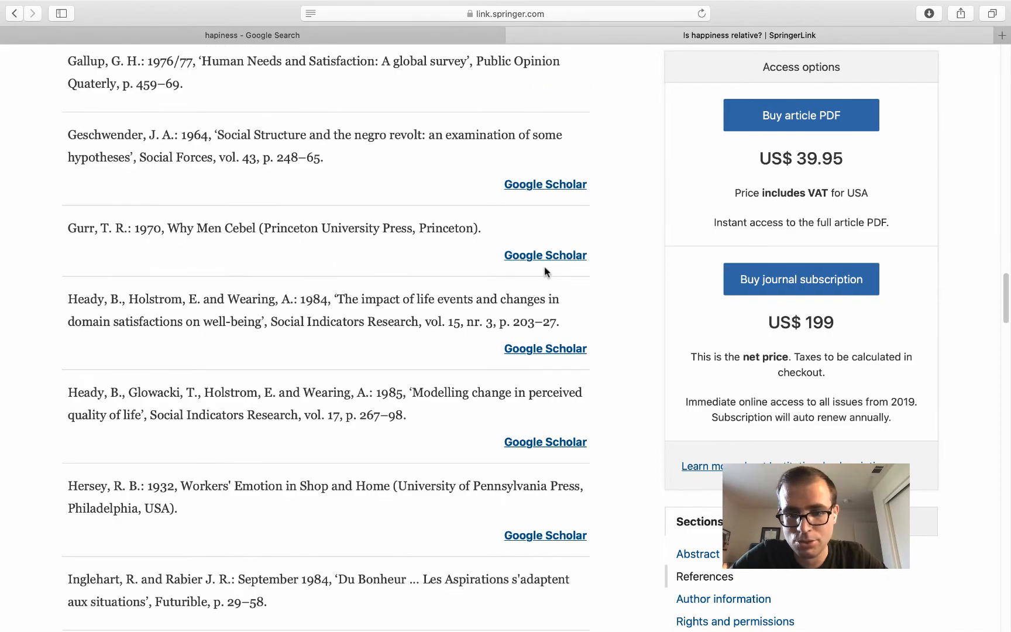
scroll("up", 3)
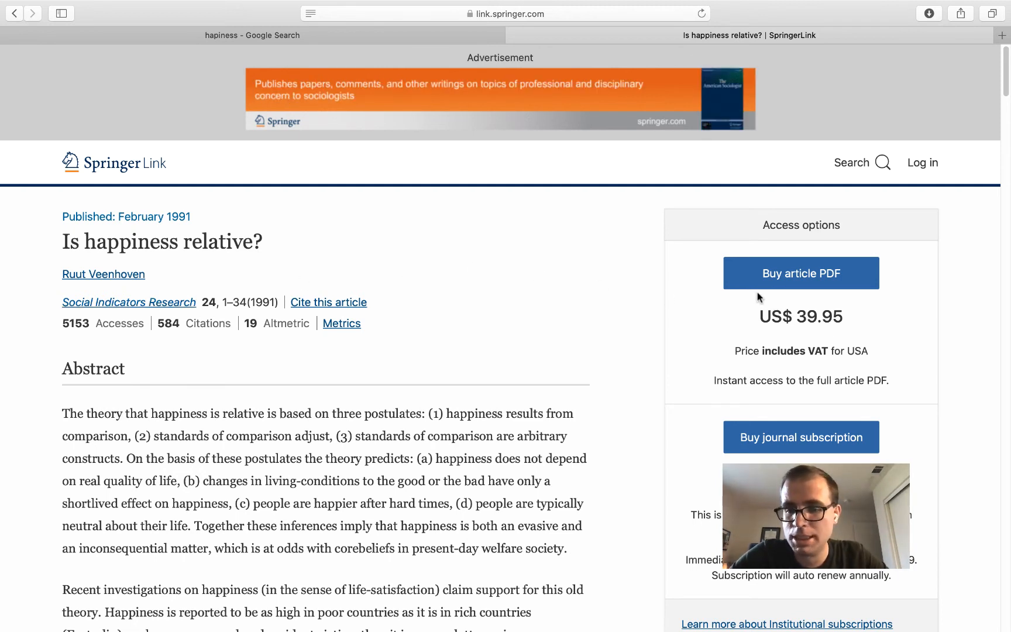
mouse_move(737, 400)
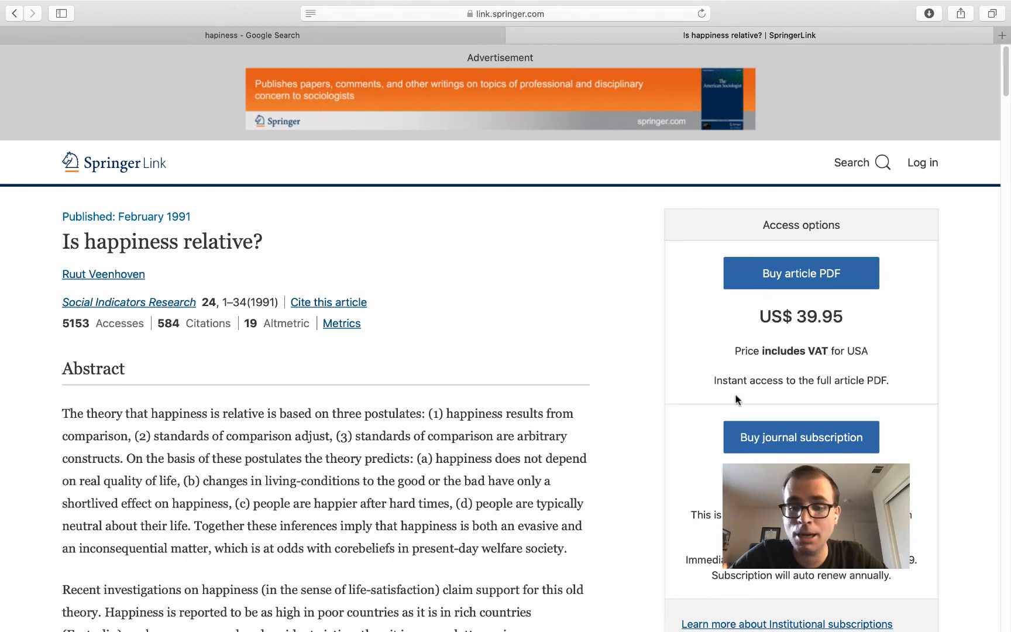
mouse_move(741, 402)
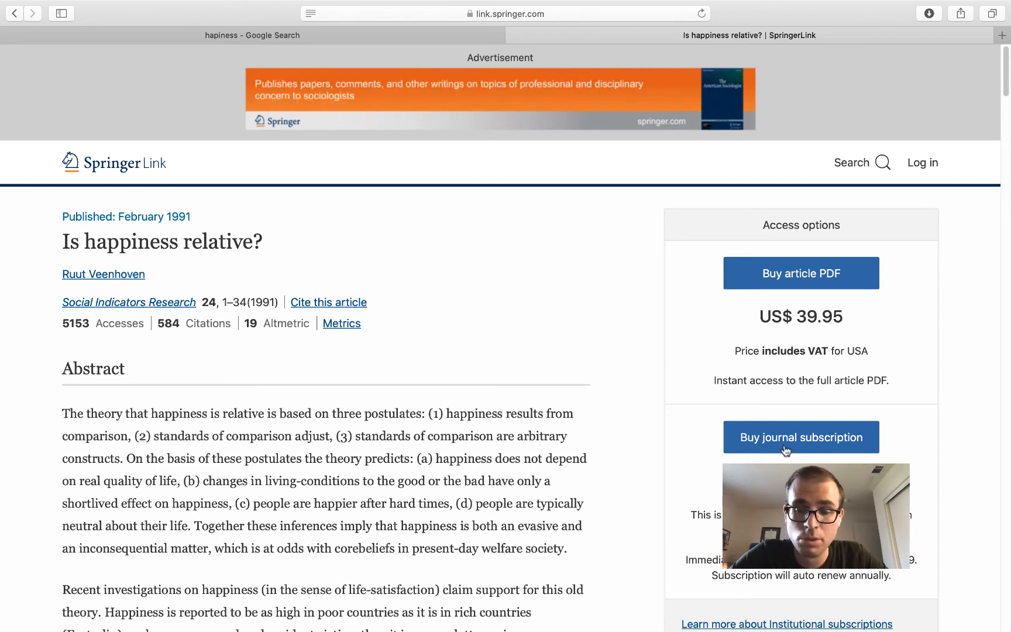
mouse_move(97, 5)
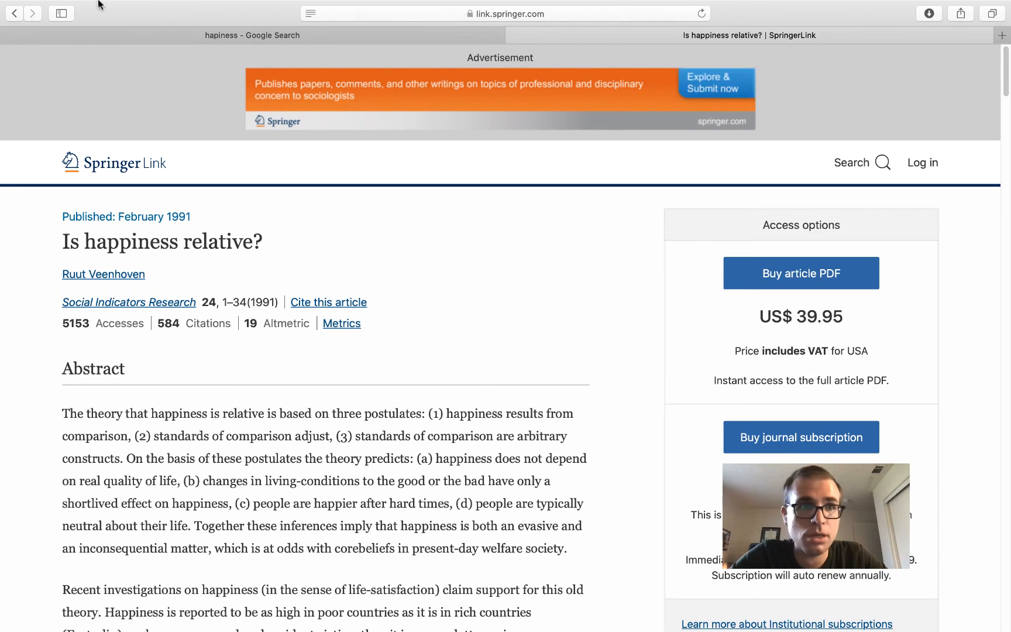
Go back to the Scholar happiness results list
left_click(14, 13)
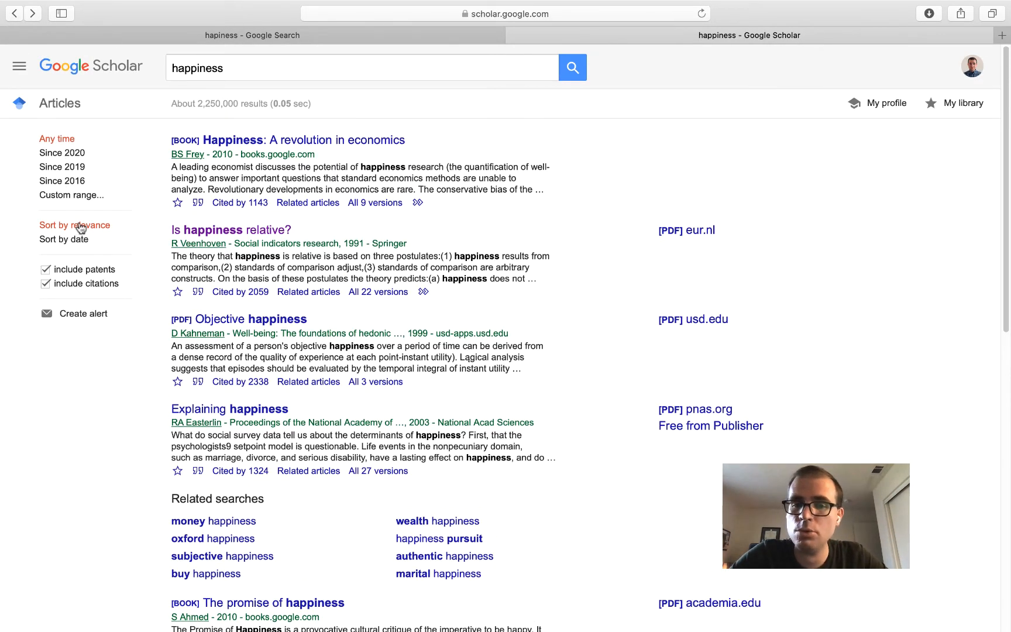
mouse_move(222, 24)
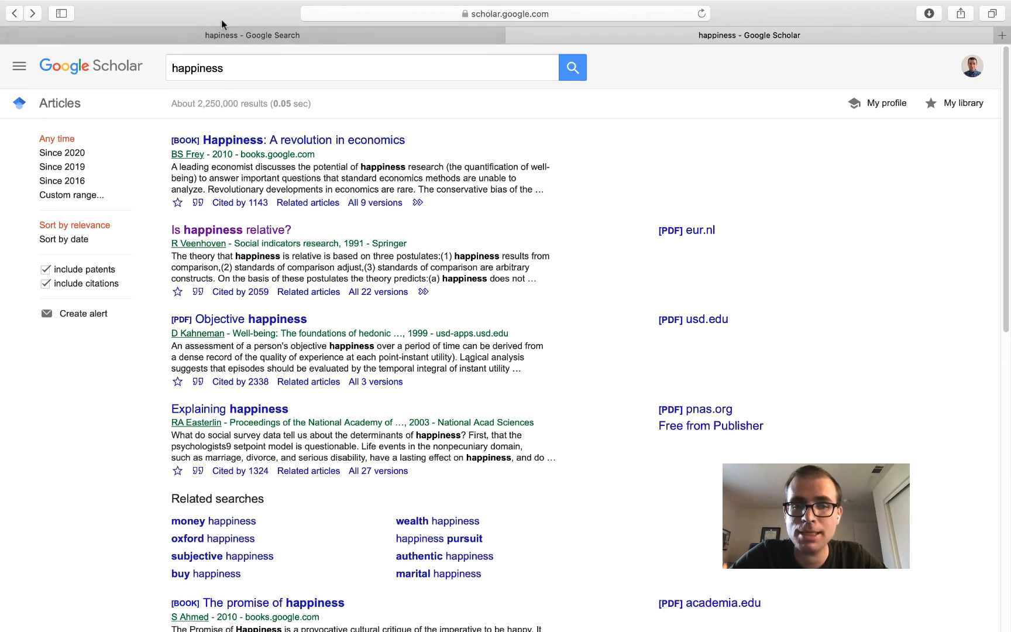
mouse_move(261, 337)
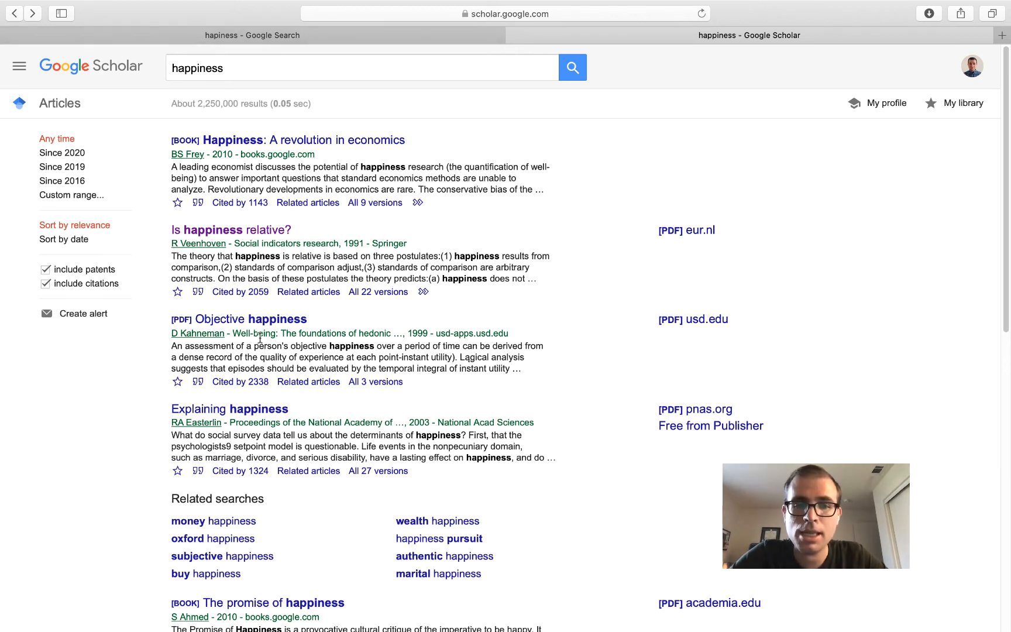
Open and skim the free usd.edu PDF of Kahneman's Objective Happiness
left_click(695, 319)
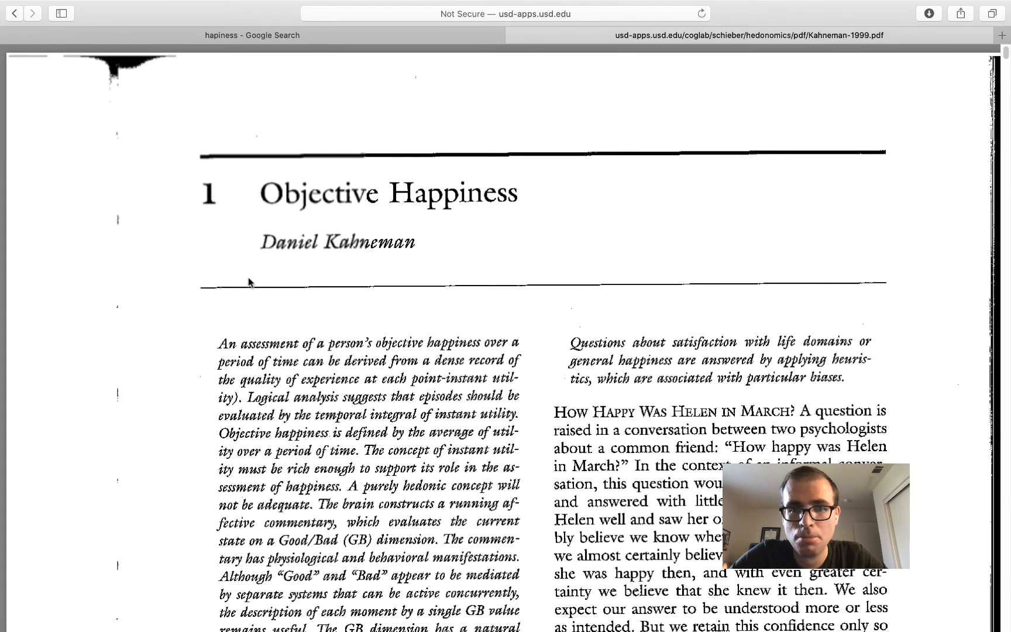
scroll("down", 3)
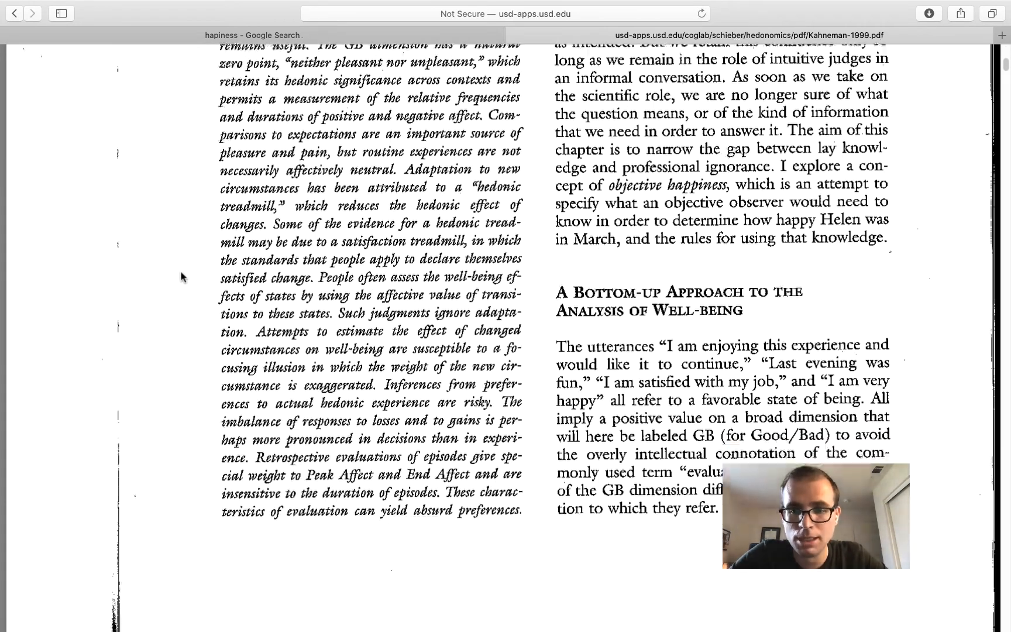
scroll("down", 3)
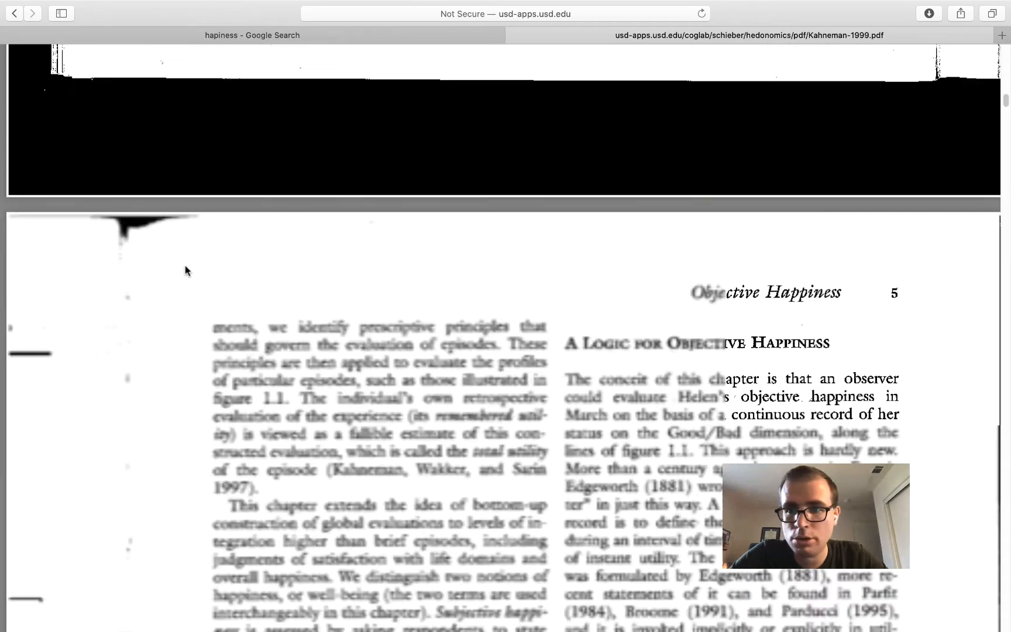
scroll("down", 3)
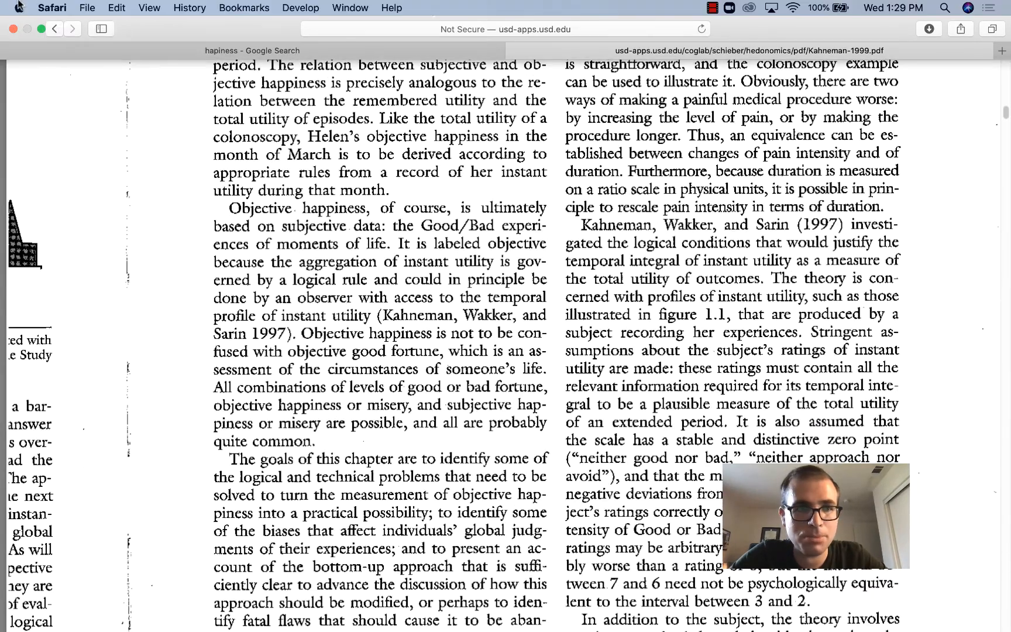
Return to the Scholar results and open Fisher's 'Happiness at work' article
left_click(749, 35)
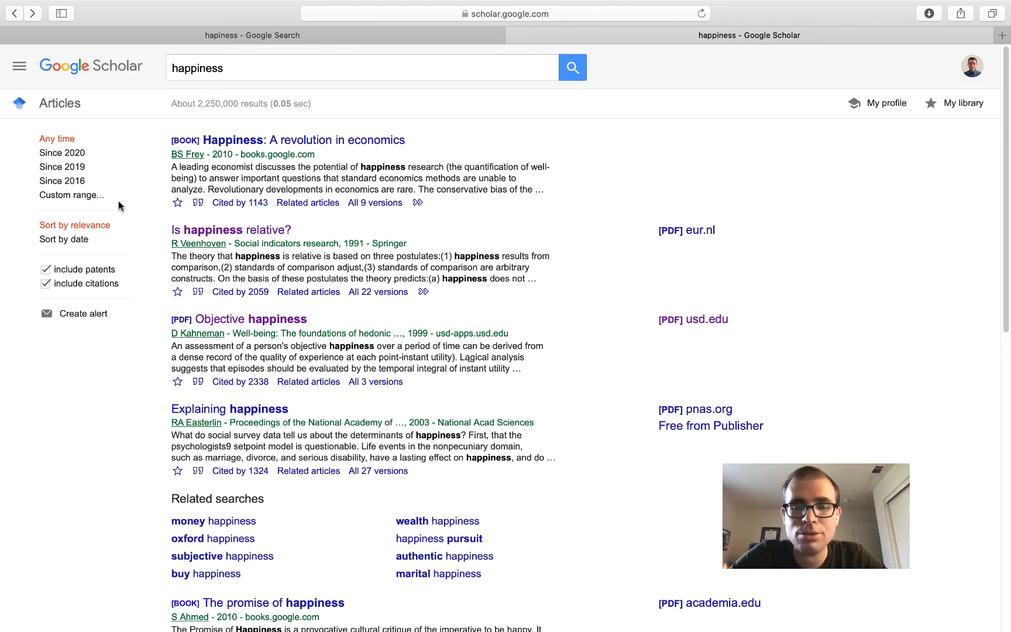
scroll("down", 3)
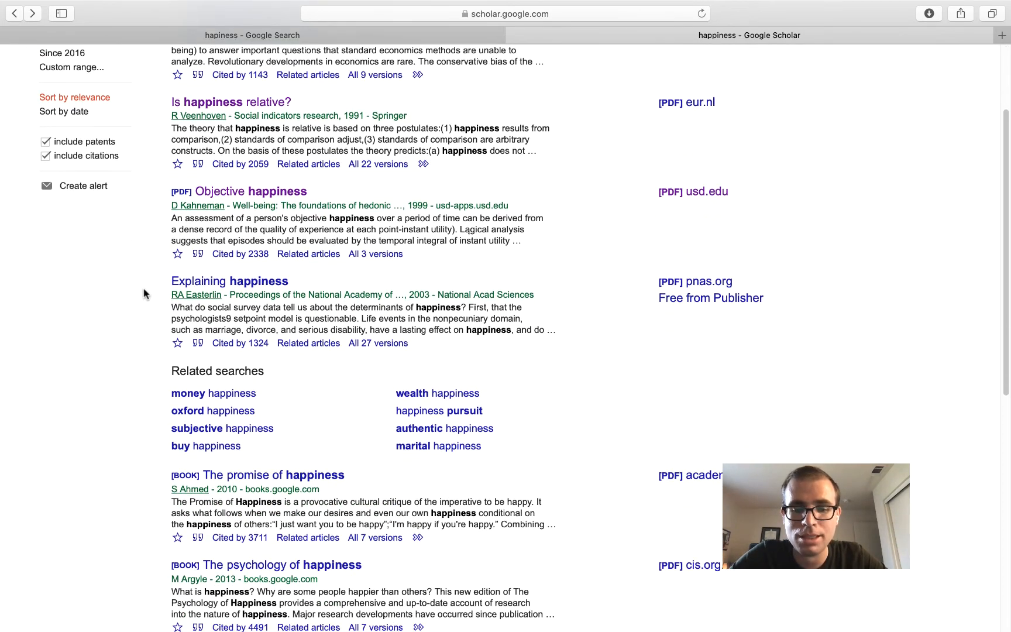
scroll("down", 3)
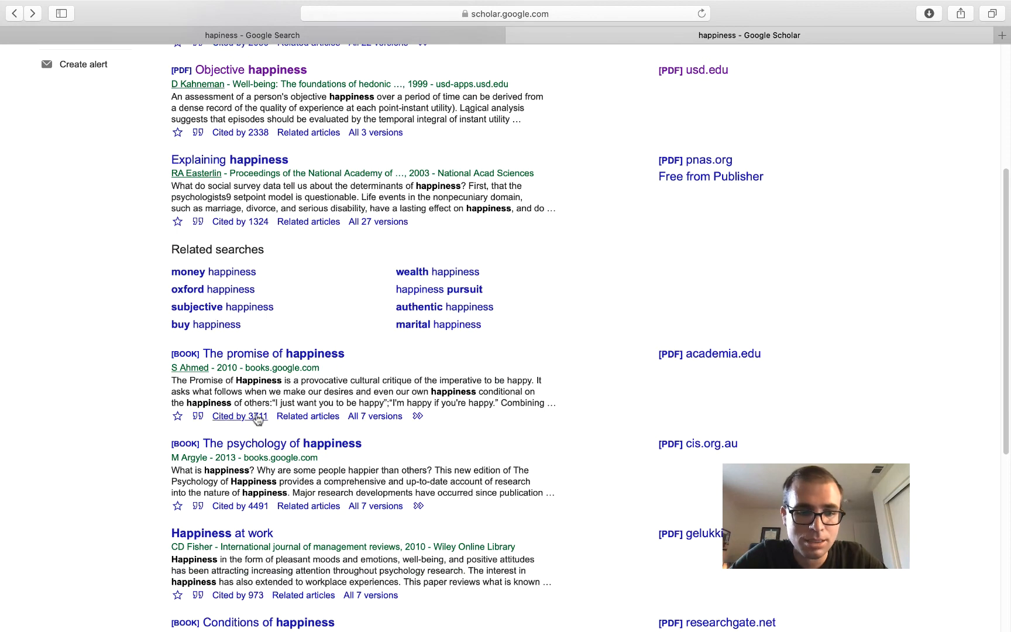
left_click(222, 533)
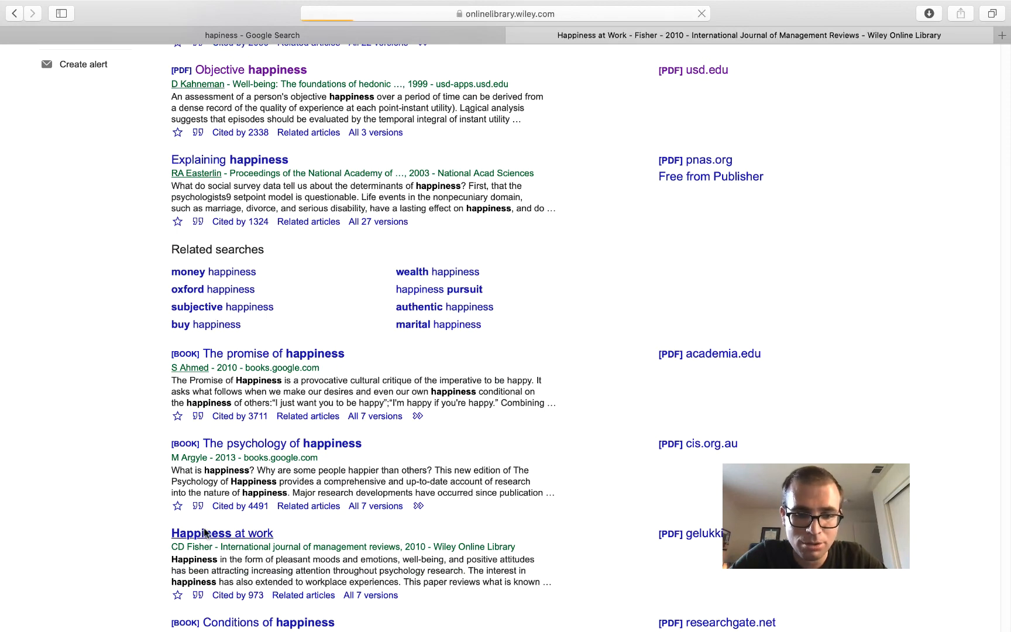
Load the Wiley Happiness at Work page and skim it from abstract back to top
left_click(221, 534)
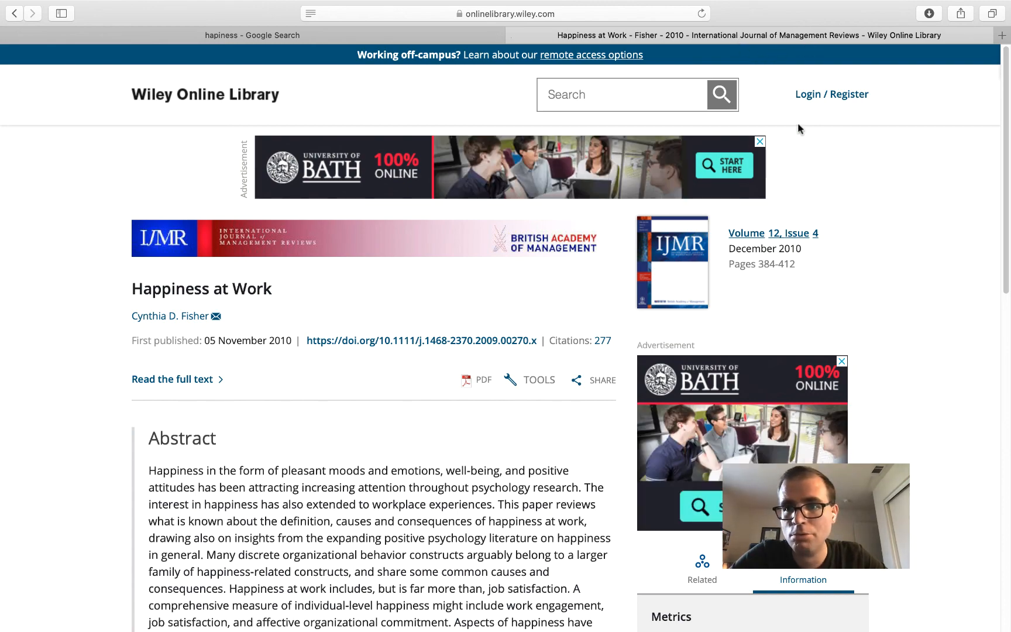
scroll("down", 3)
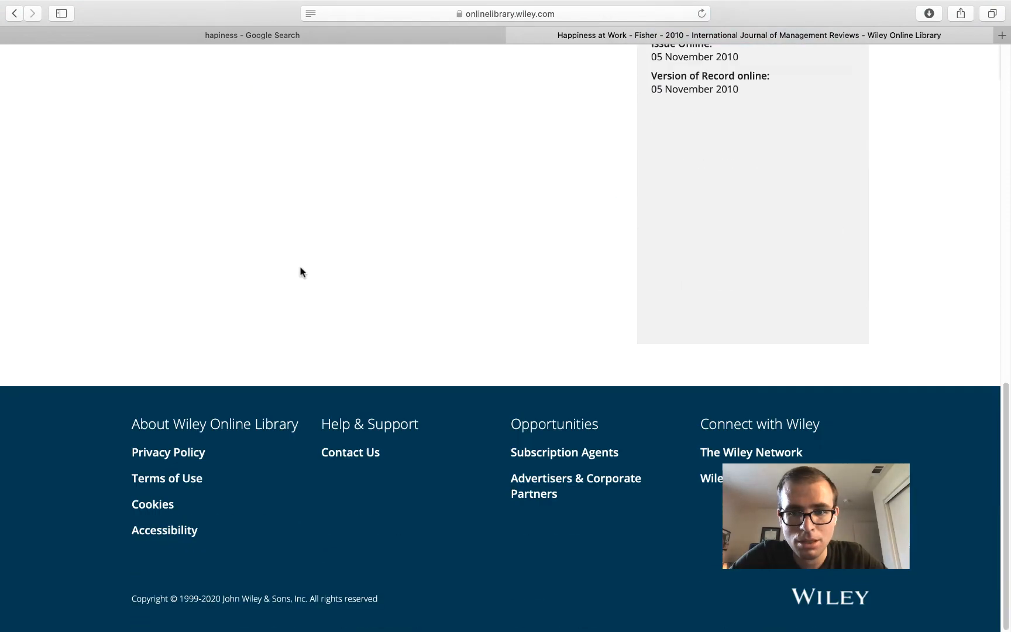
scroll("up", 3)
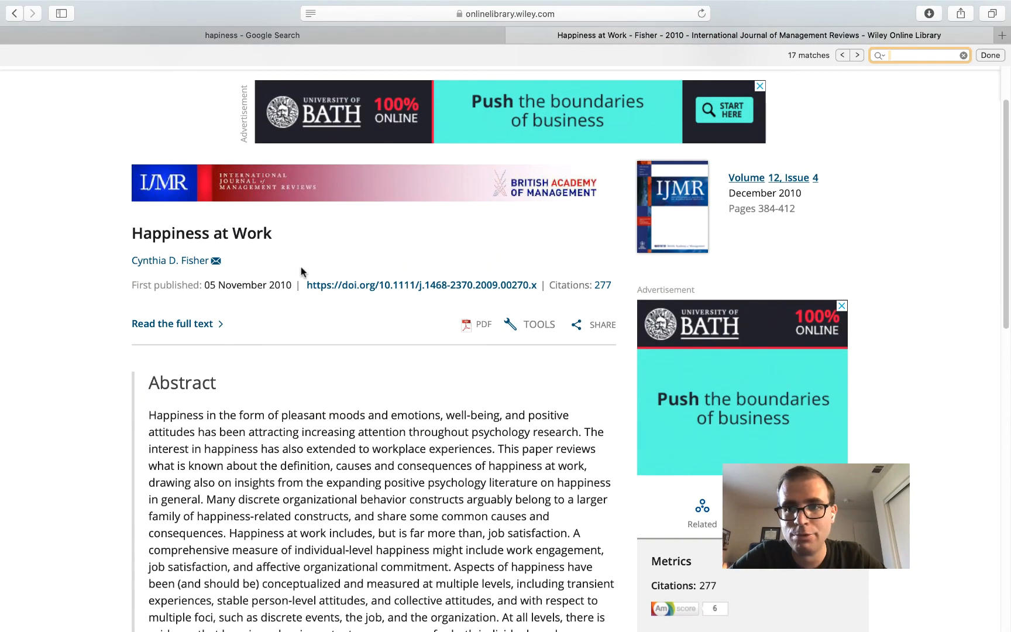
Search the Wiley page for 'peer', find nothing, and return to the Google results
type("peerr")
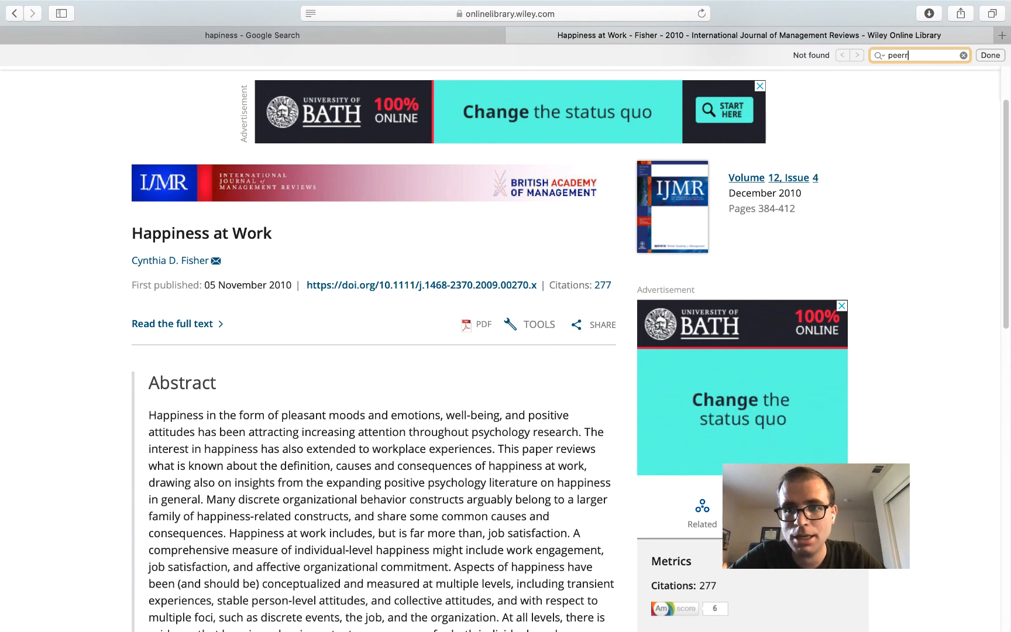
key("Backspace")
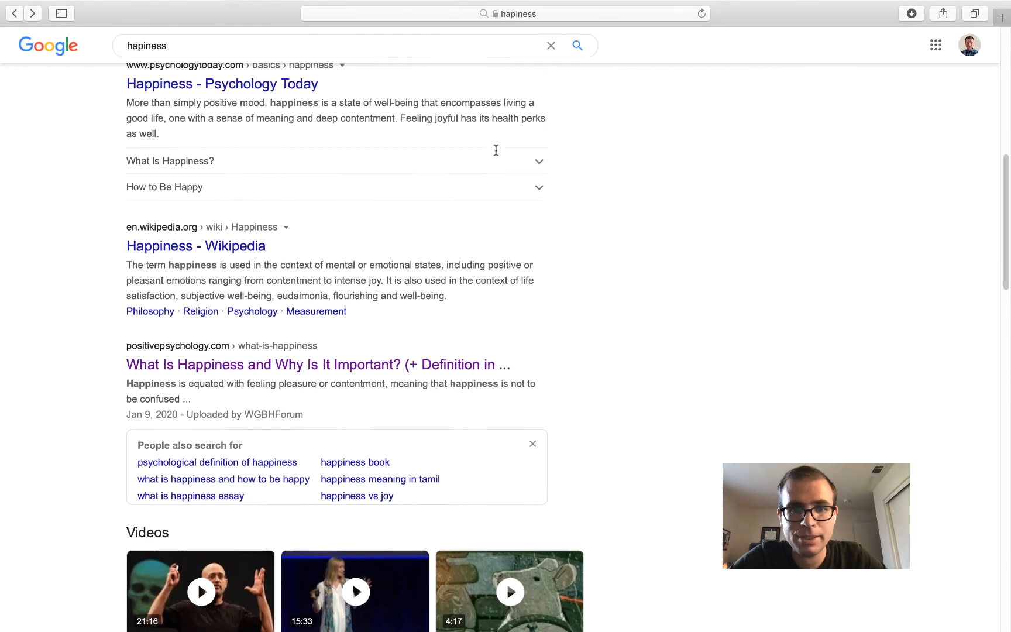
scroll("up", 3)
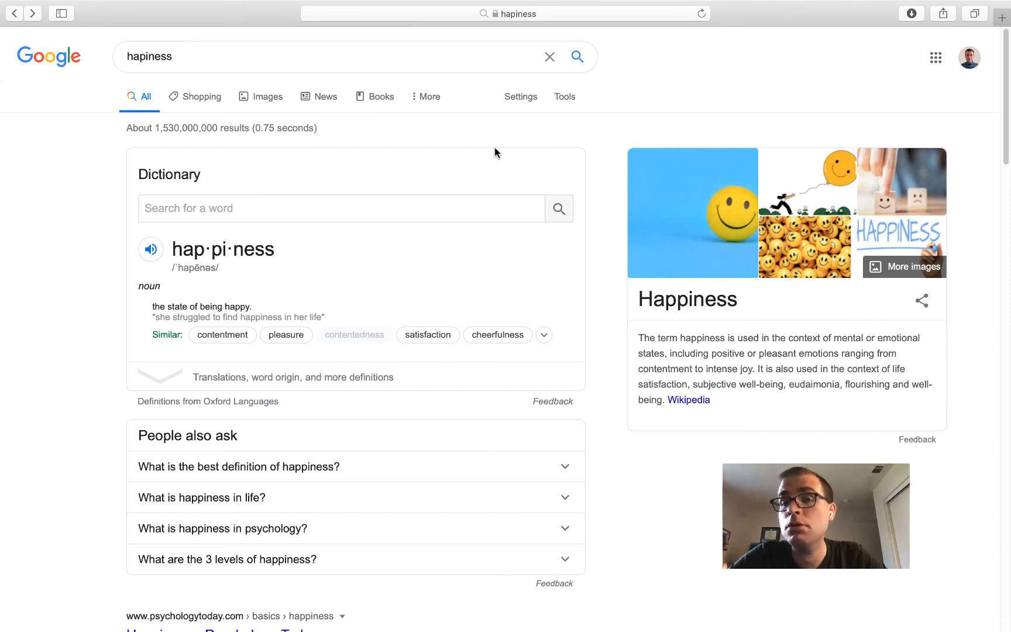